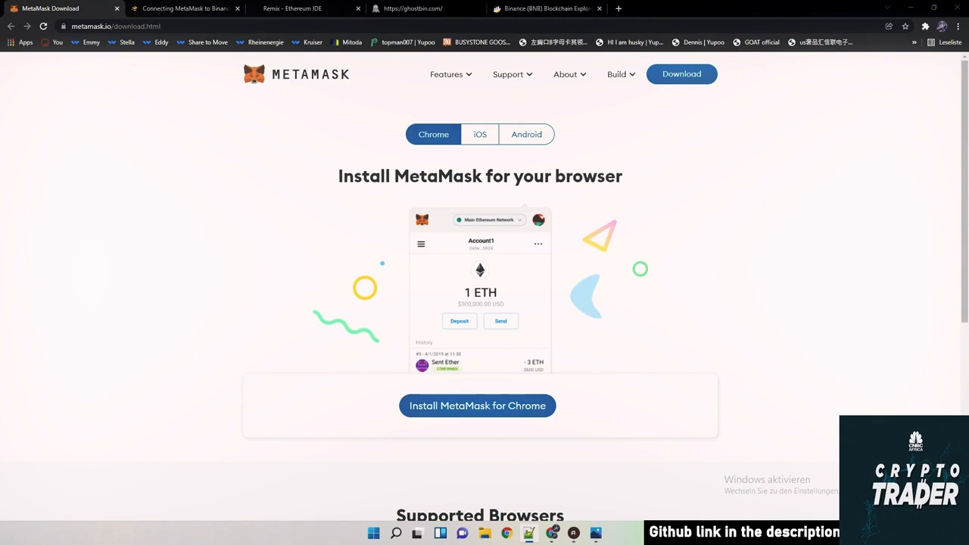
mouse_move(130, 64)
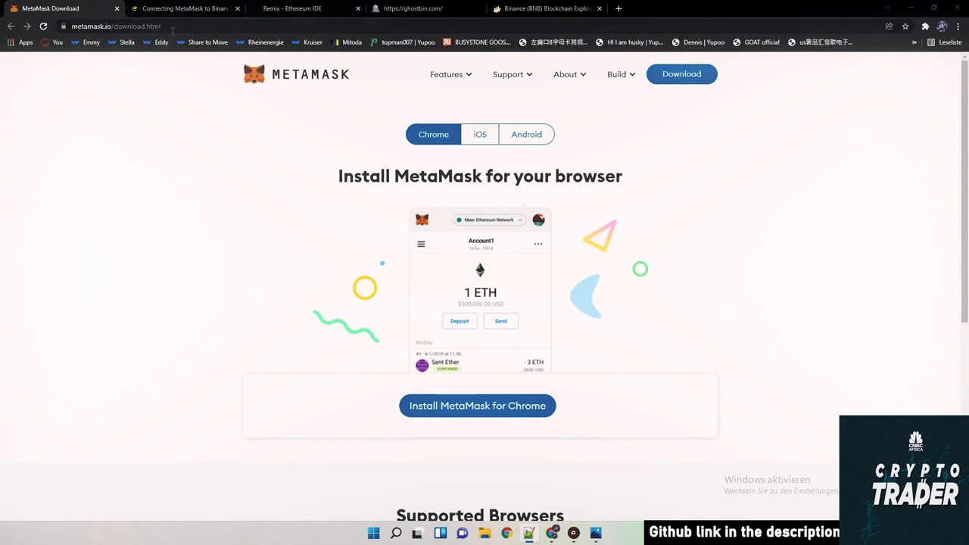
mouse_move(515, 388)
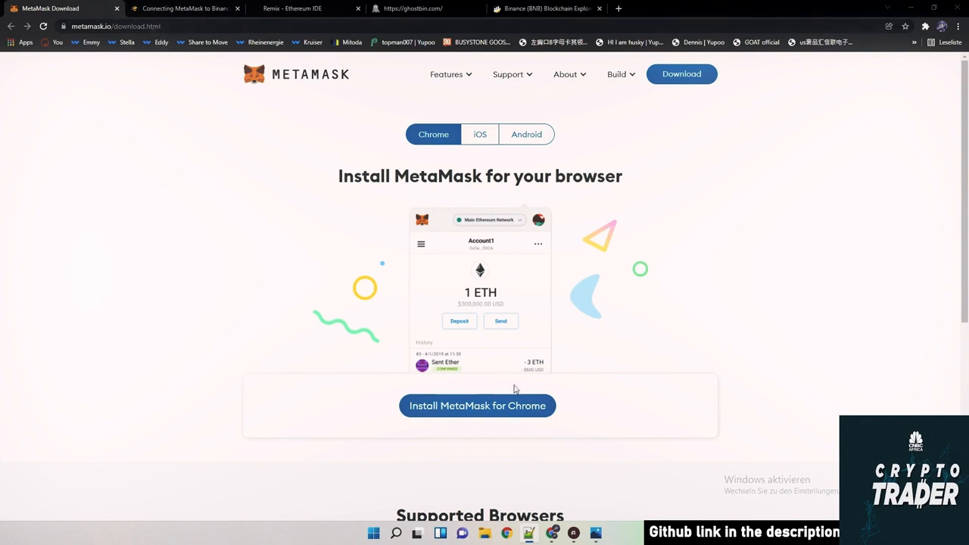
mouse_move(481, 407)
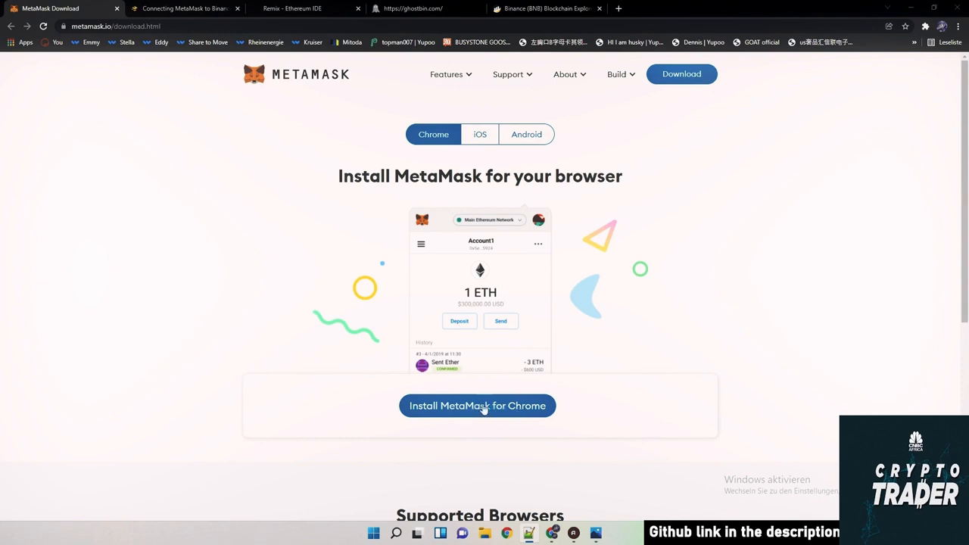
- Open MetaMask's network dropdown and choose 'Netzwerk hinzufügen' to add a custom network
scroll(down, 3)
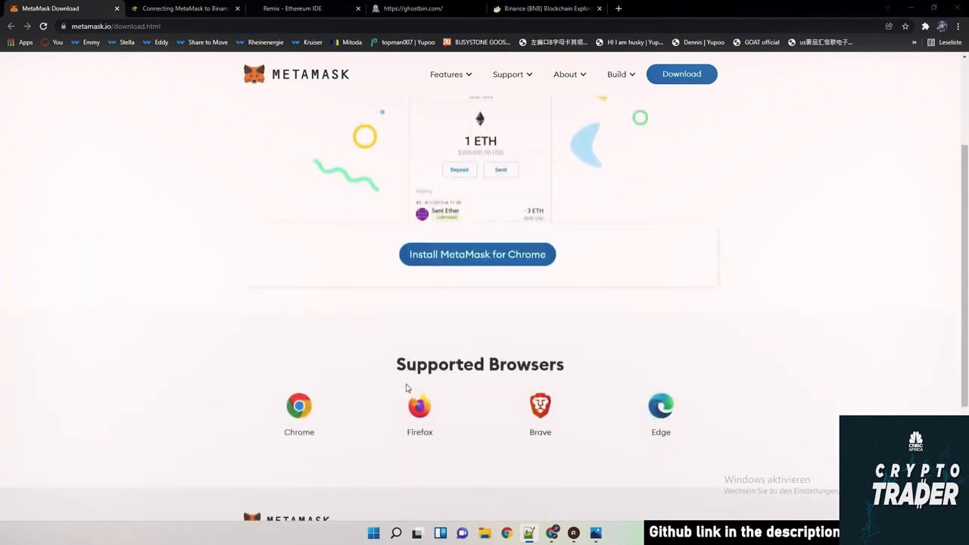
mouse_move(644, 410)
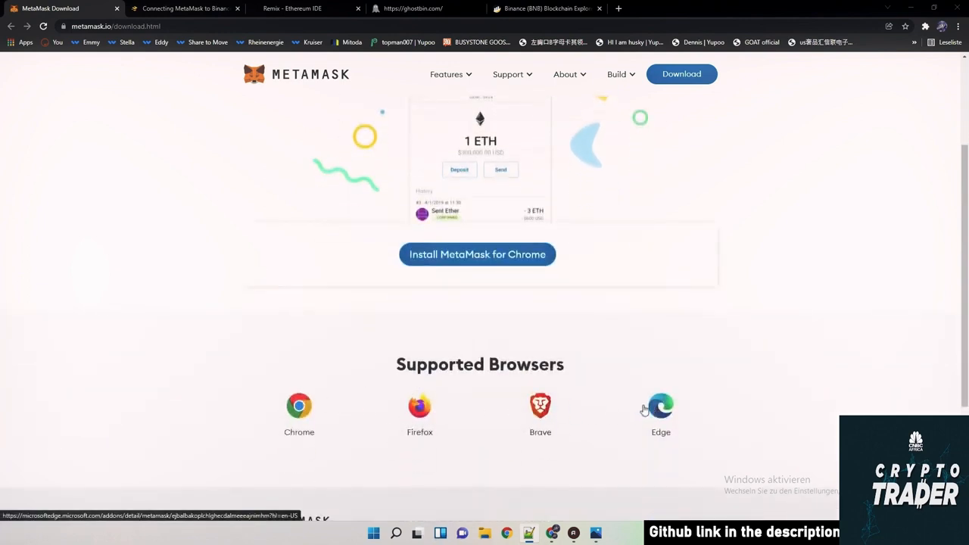
mouse_move(385, 391)
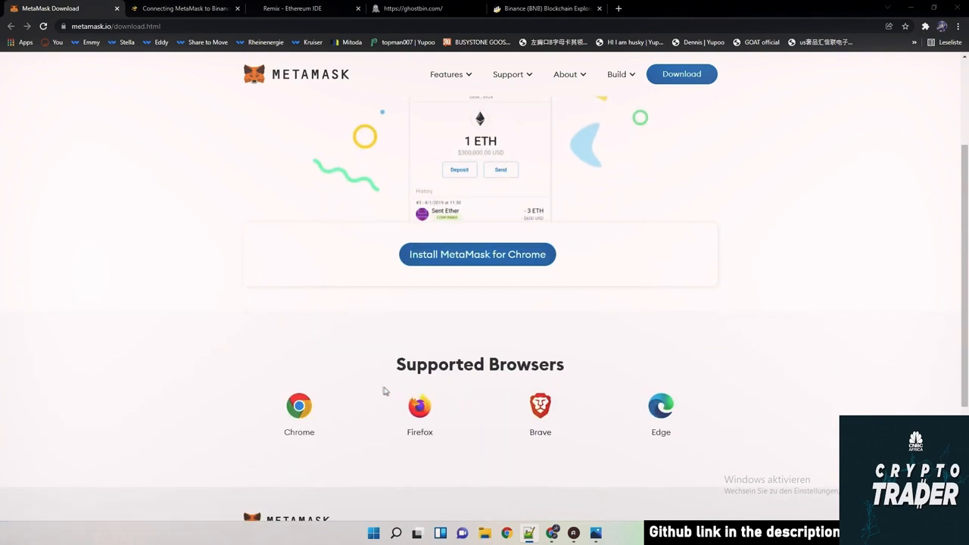
mouse_move(273, 372)
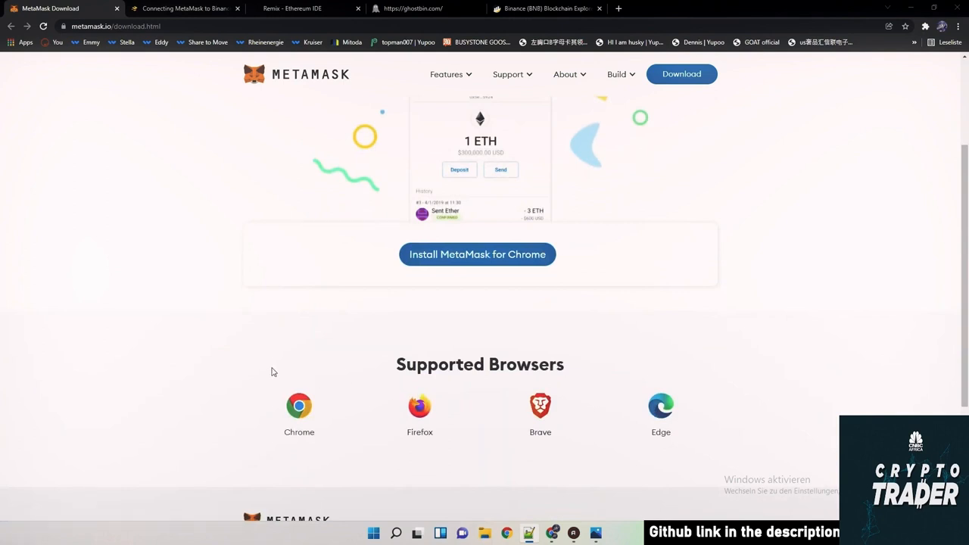
mouse_move(309, 395)
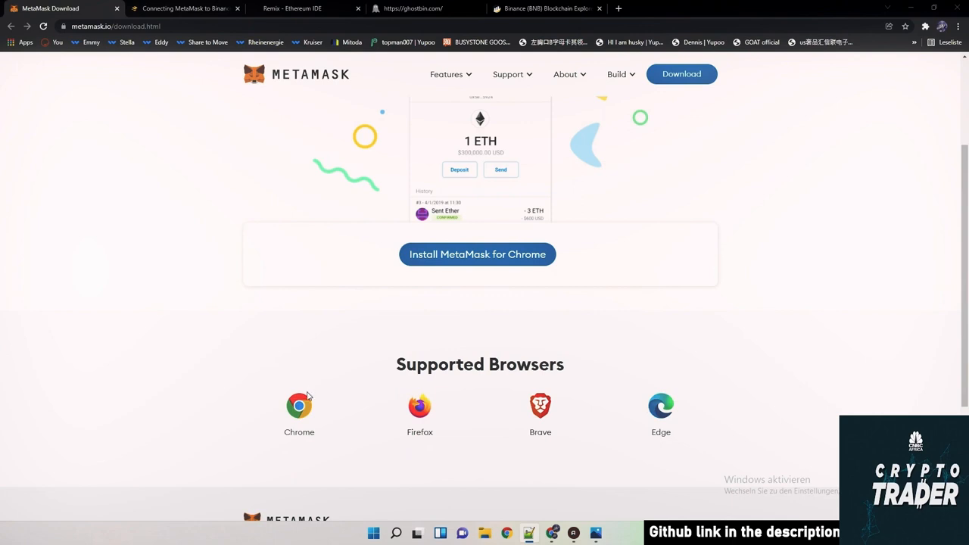
mouse_move(309, 393)
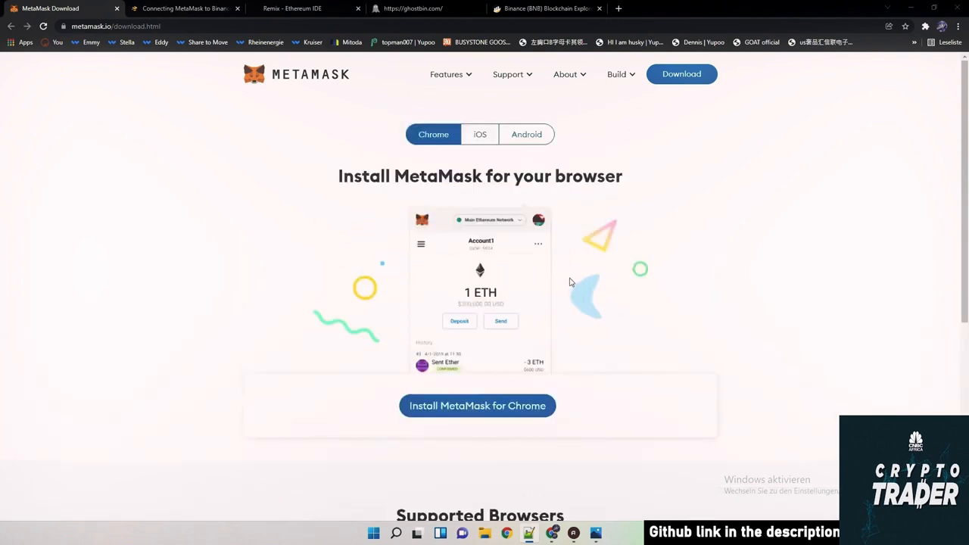
mouse_move(563, 283)
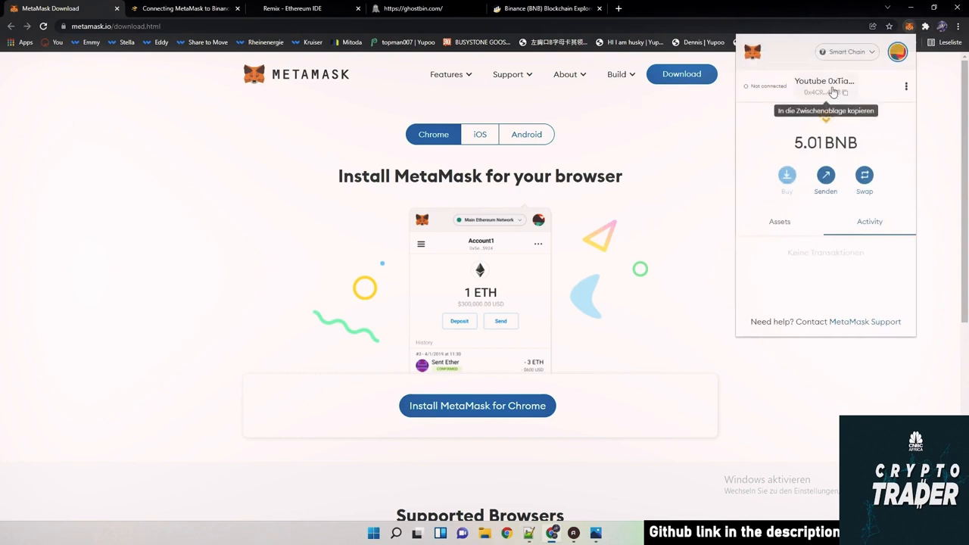
click(846, 52)
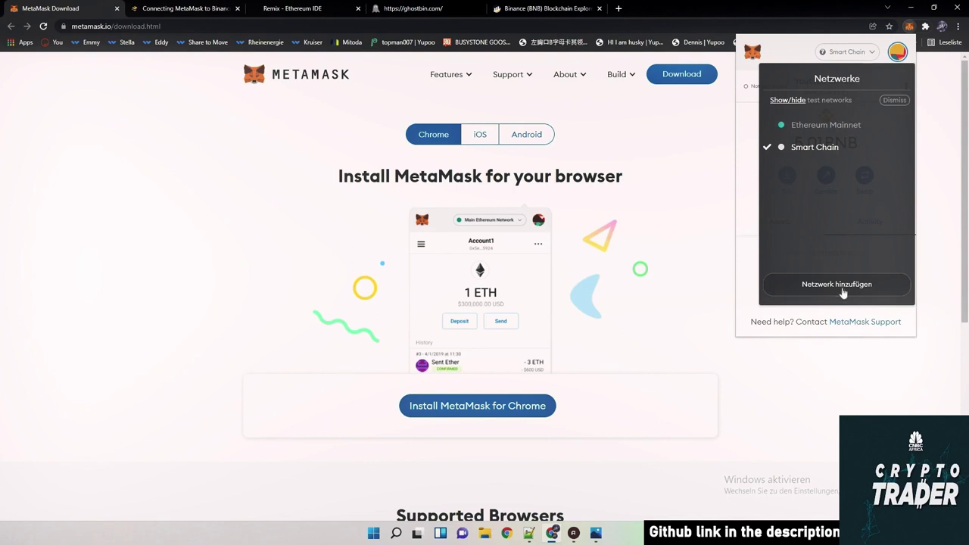
click(837, 284)
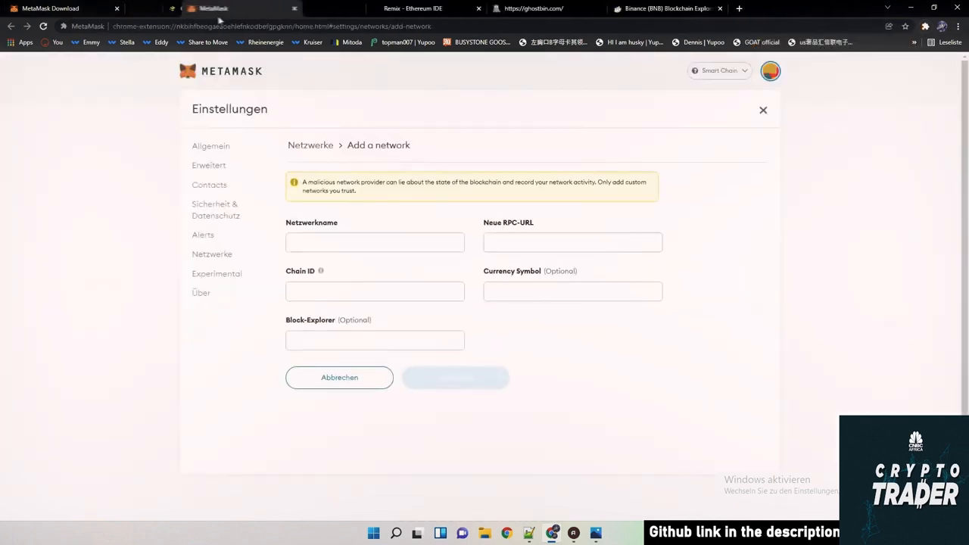
- Find the Smart Chain mainnet parameters in the Binance Academy guide, with MetaMask open alongside
click(375, 243)
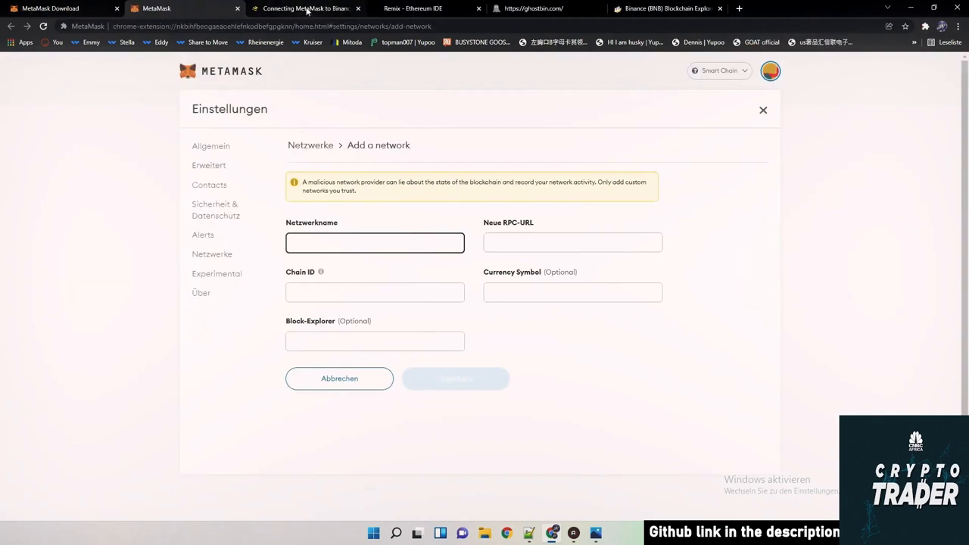
mouse_move(315, 6)
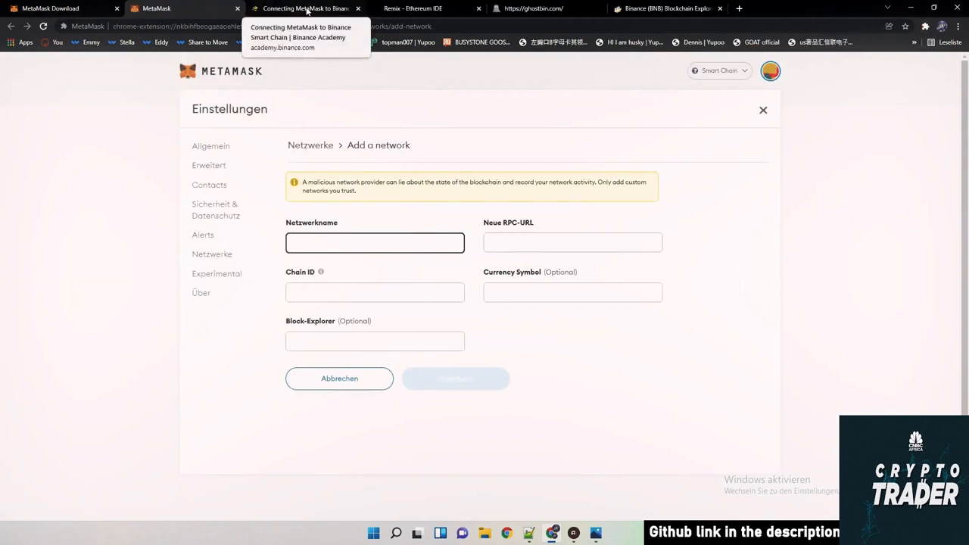
click(310, 8)
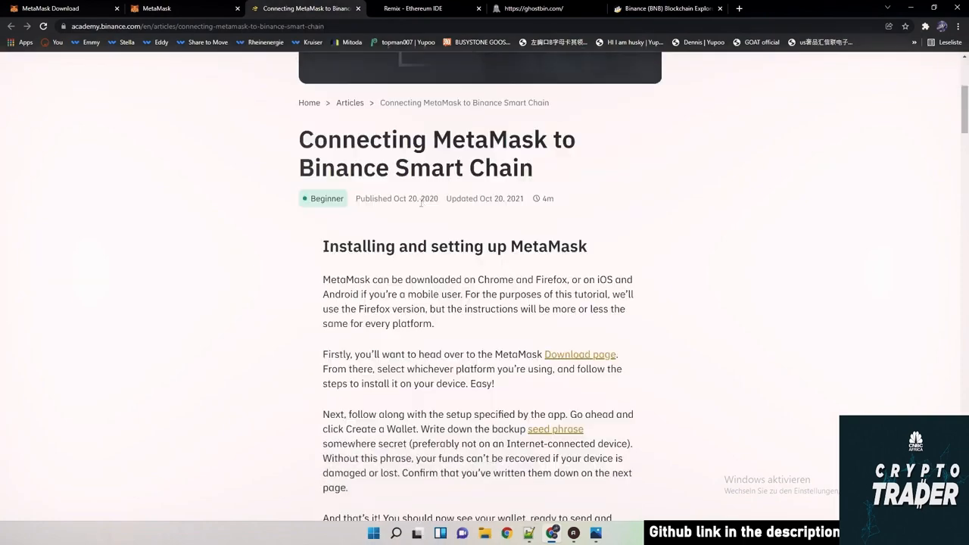
scroll(down, 3)
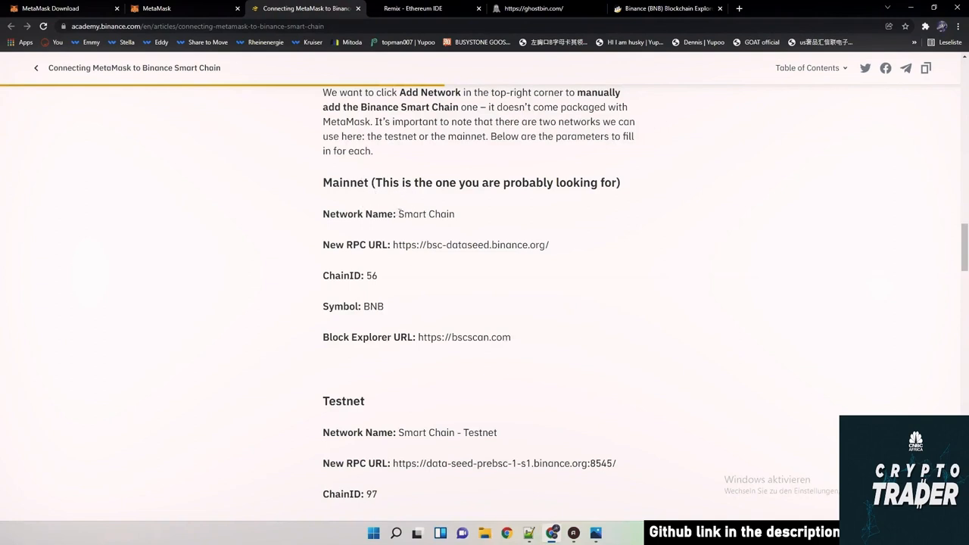
click(158, 10)
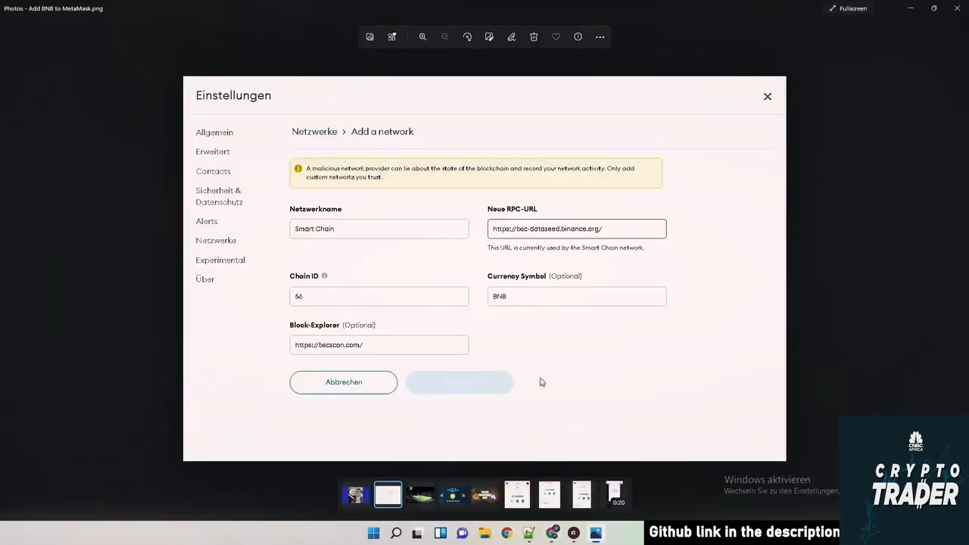
mouse_move(692, 259)
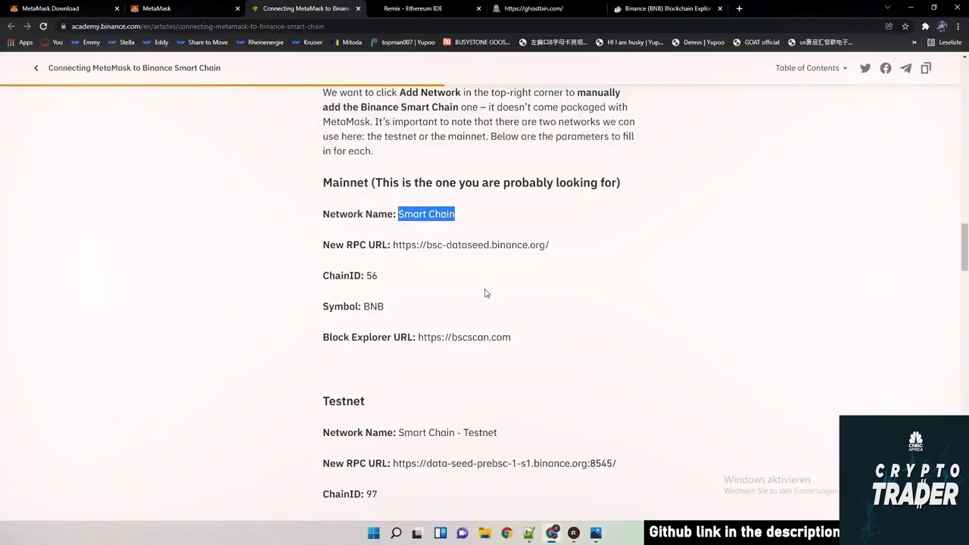
mouse_move(898, 44)
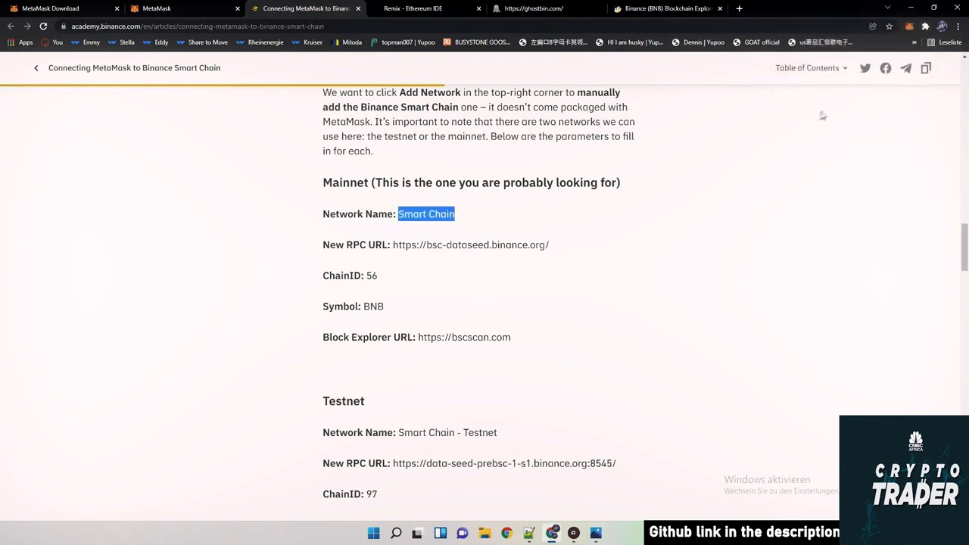
click(920, 25)
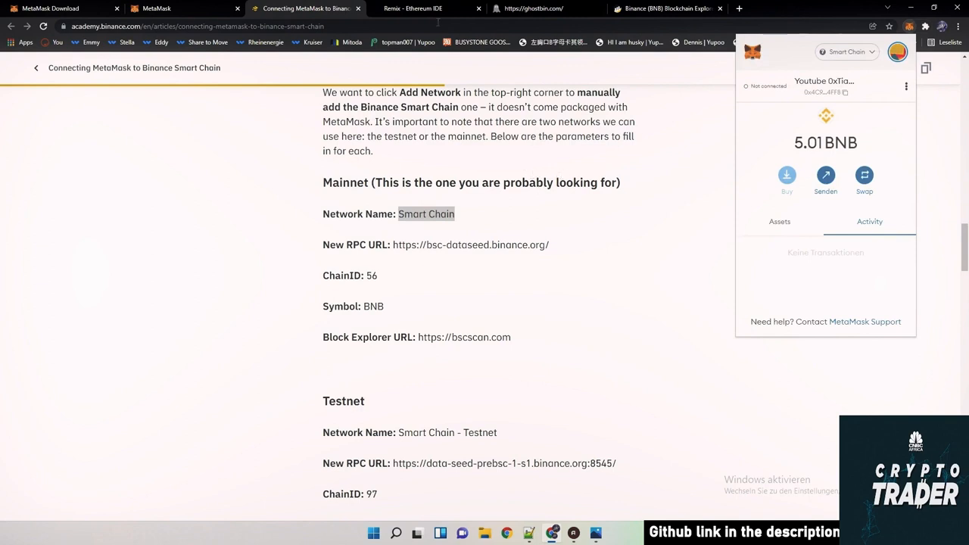
- Switch to Remix and dismiss MetaMask's connected-accounts panel for the Smart Chain account
click(424, 8)
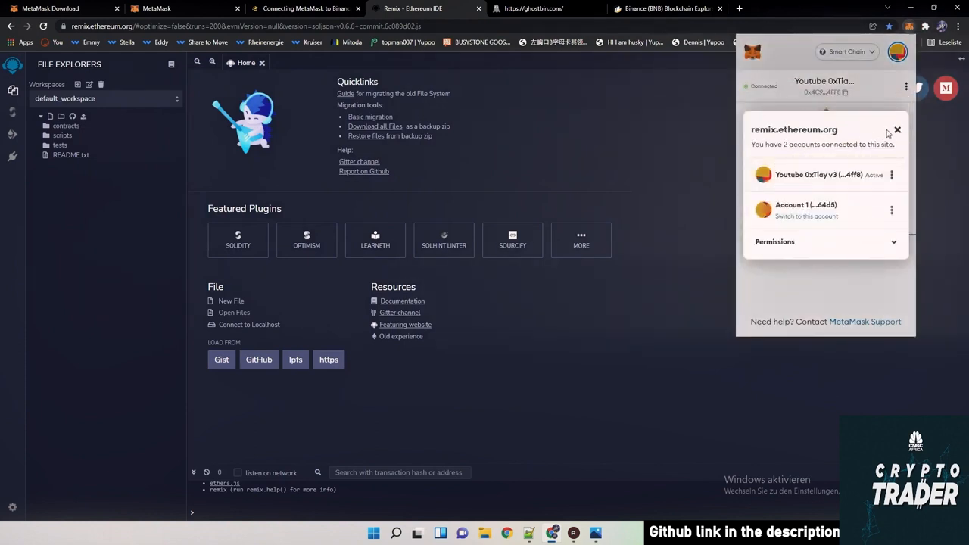
click(897, 129)
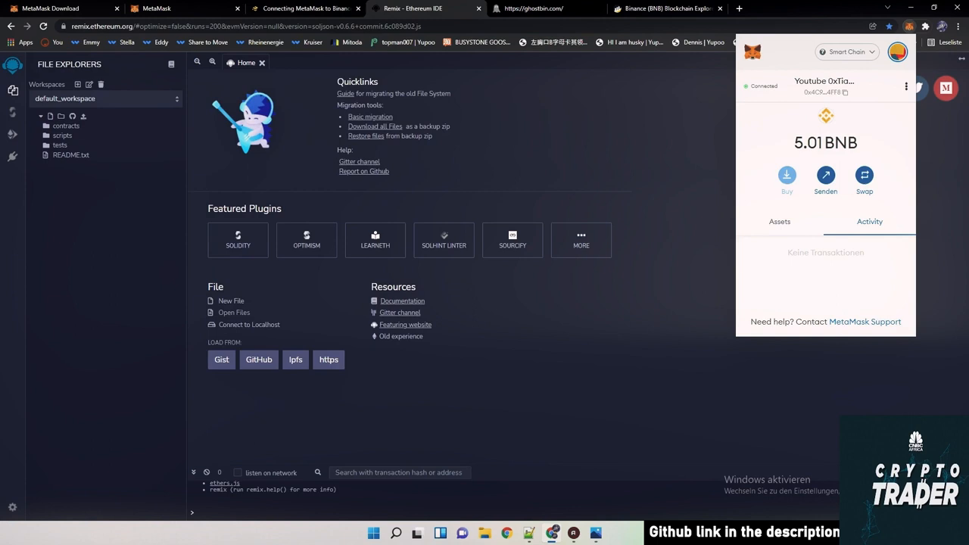
- Choose compiler version 0.6.6+commit.6c089d02 in the Solidity Compiler panel
click(10, 135)
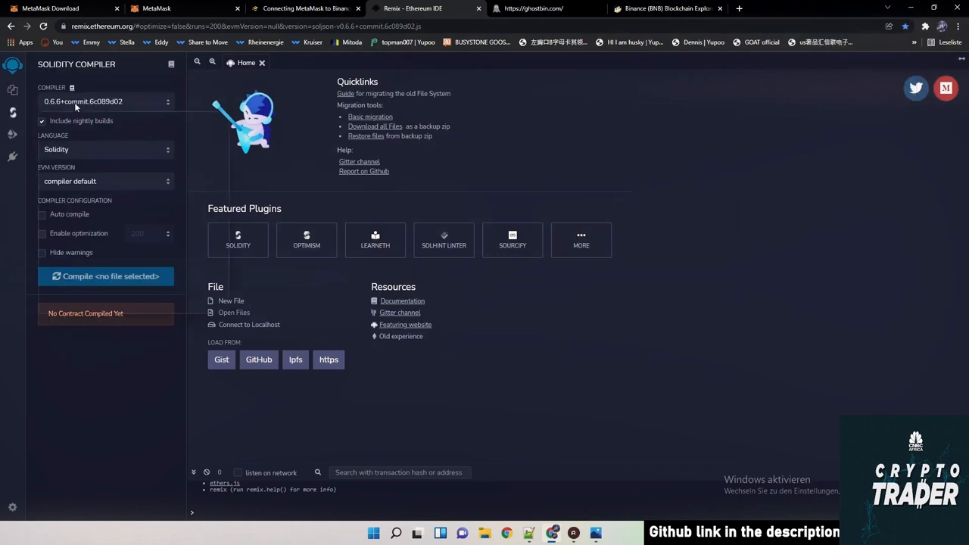
click(106, 102)
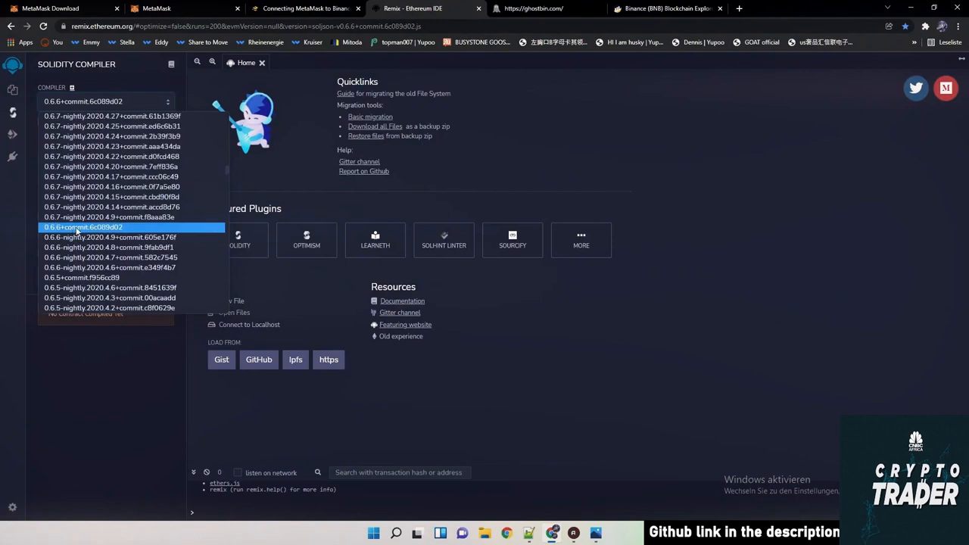
mouse_move(98, 231)
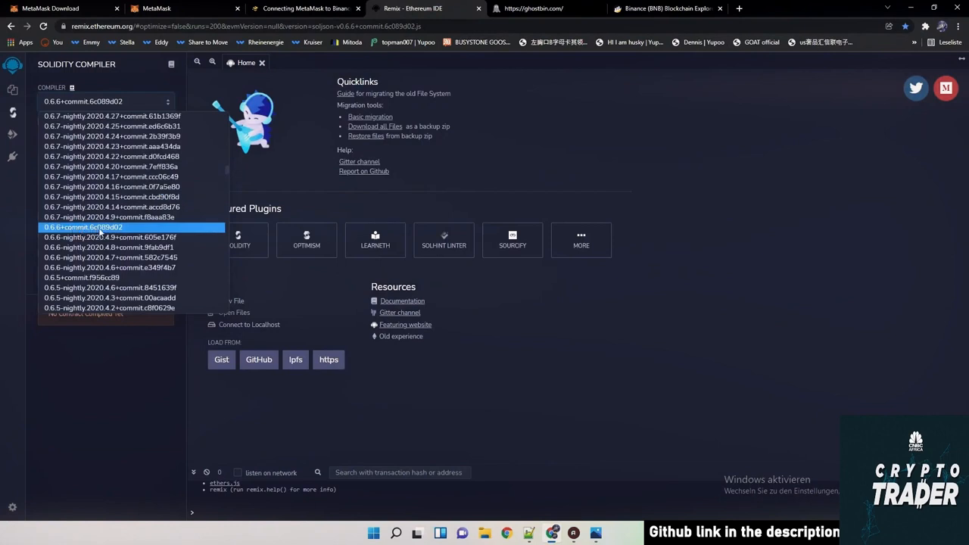
mouse_move(113, 231)
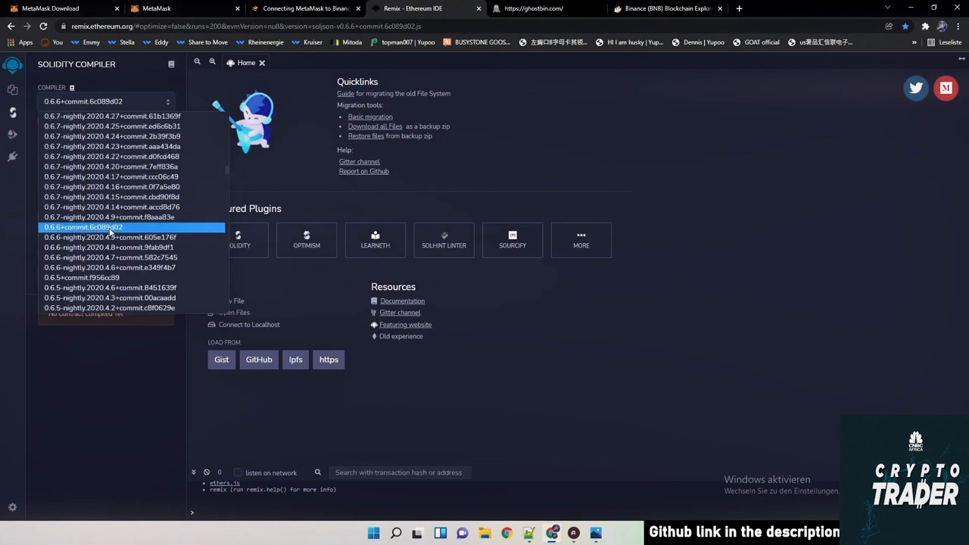
click(83, 227)
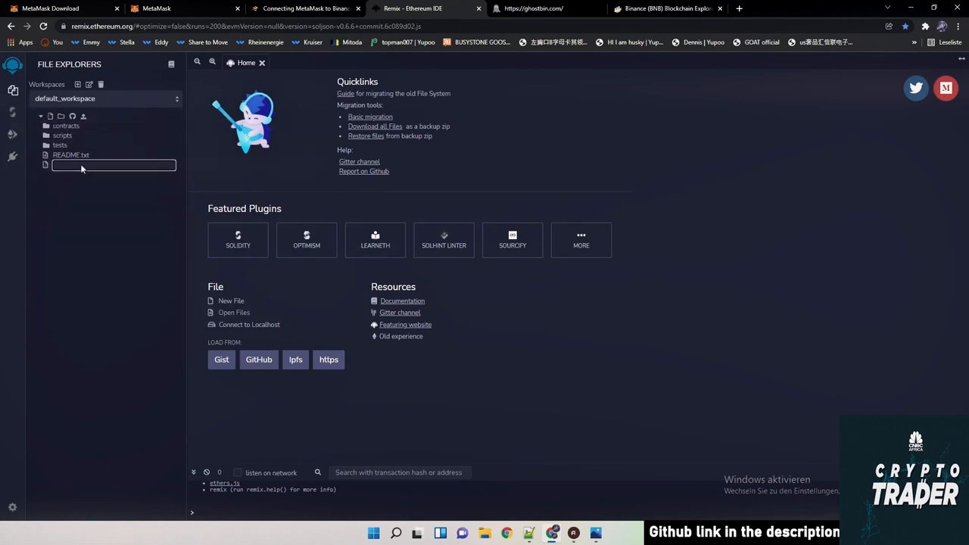
- Name the new file TiayBot.sol and start editing it
text(Tlay)
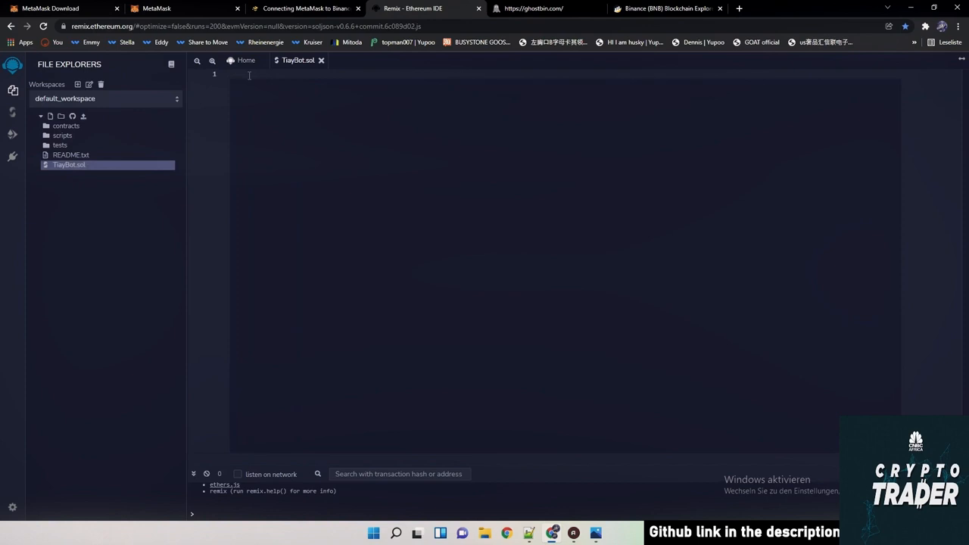
click(541, 9)
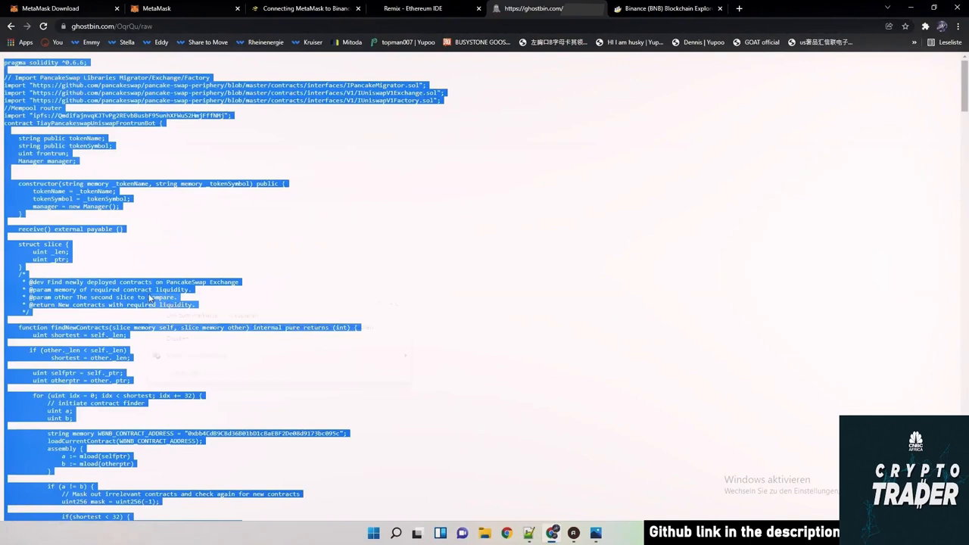
- Search the Ghostbin bot code for '0x' to locate the WBNB contract address
click(237, 259)
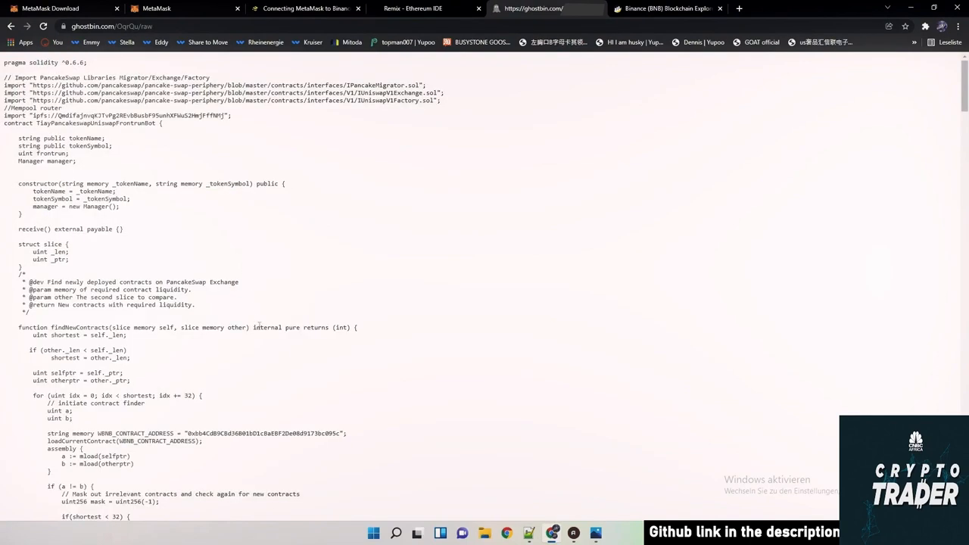
mouse_move(268, 296)
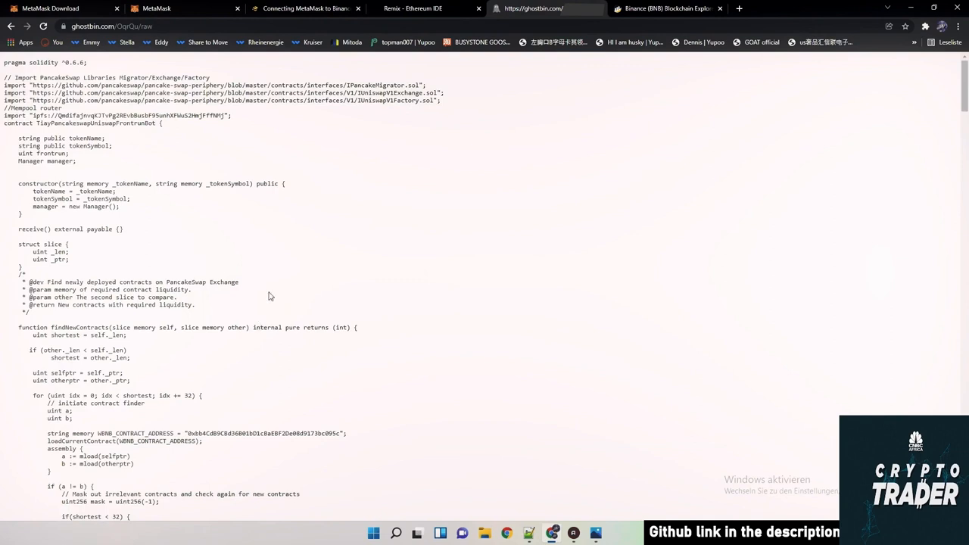
key(ctrl+f)
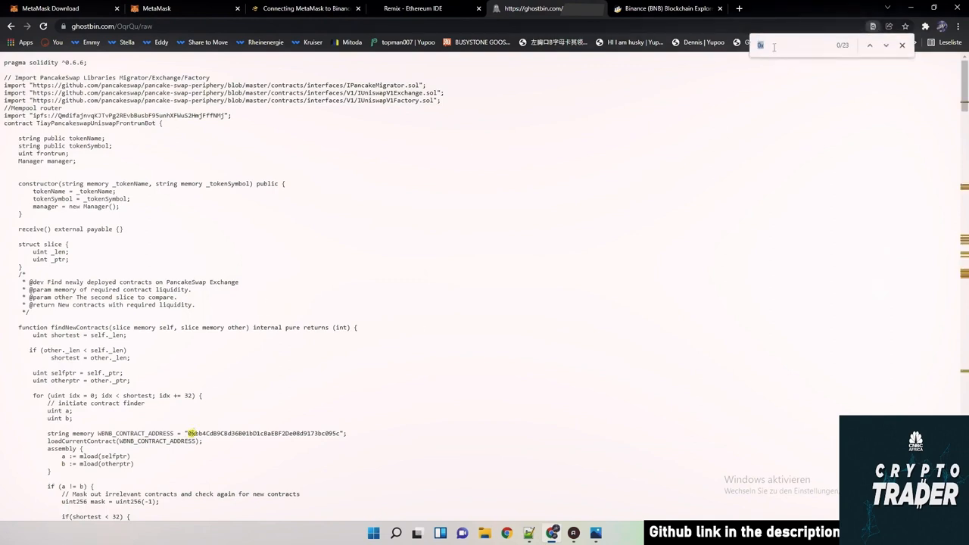
mouse_move(773, 36)
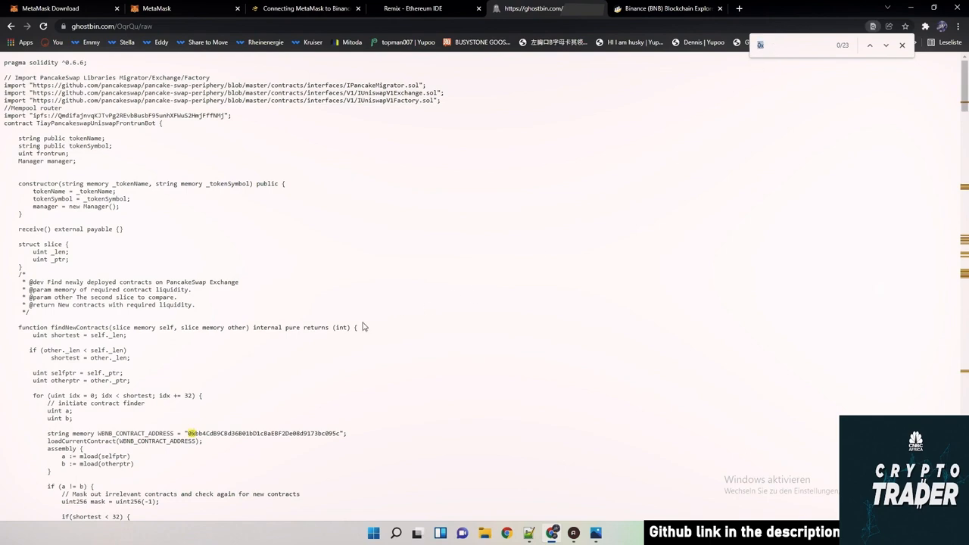
scroll(down, 3)
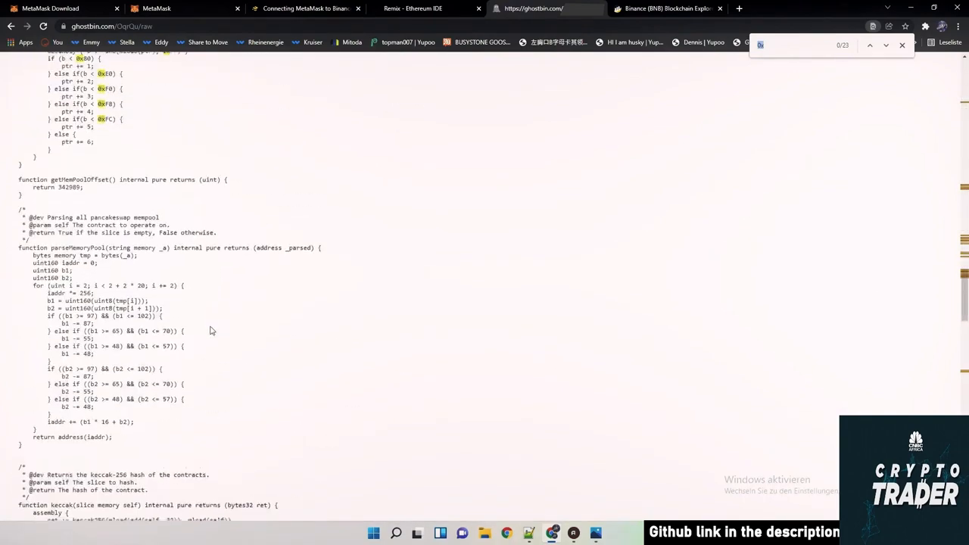
scroll(down, 3)
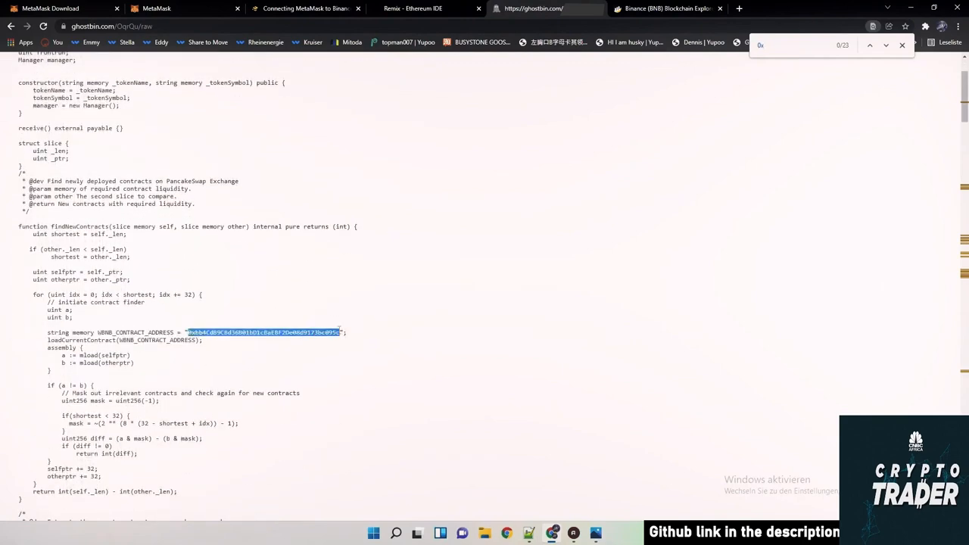
click(659, 8)
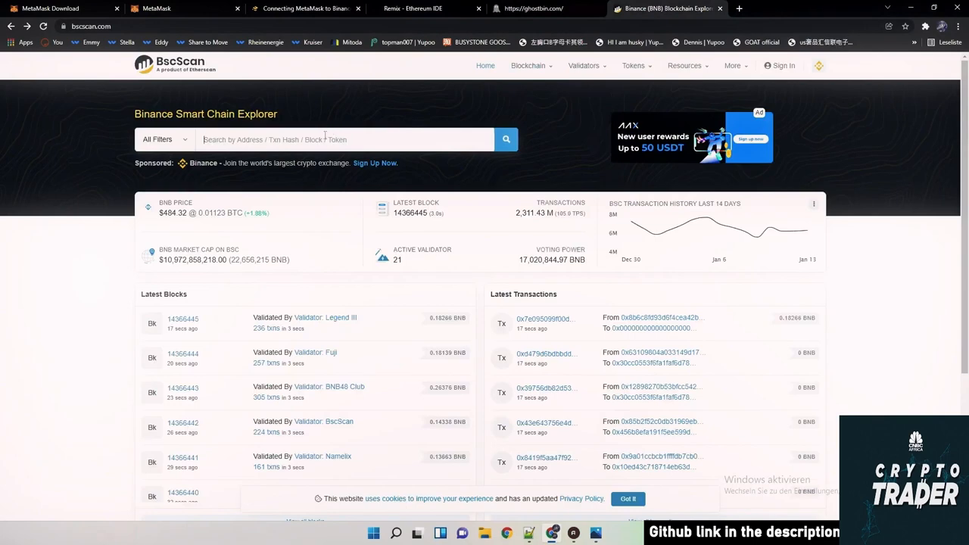
- Look up 0xbb4CdB9CBd36B01bD1cBaEBF2De08d9173bc095c on BscScan, confirming it is Wrapped BNB
click(507, 139)
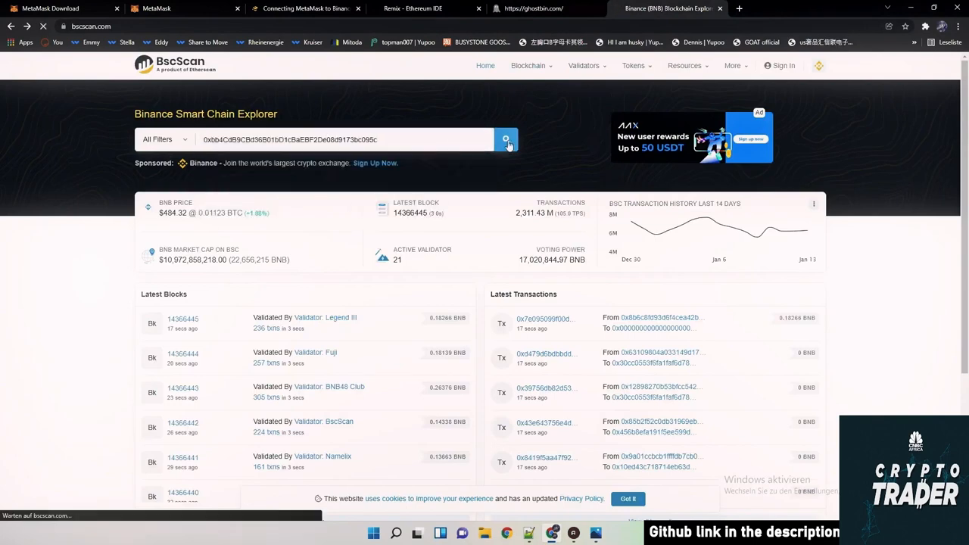
click(507, 140)
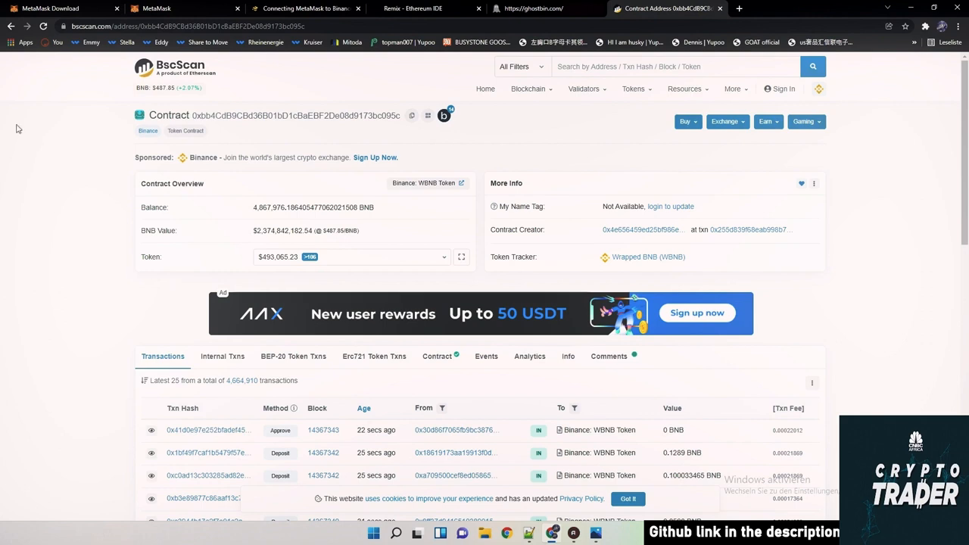
click(409, 7)
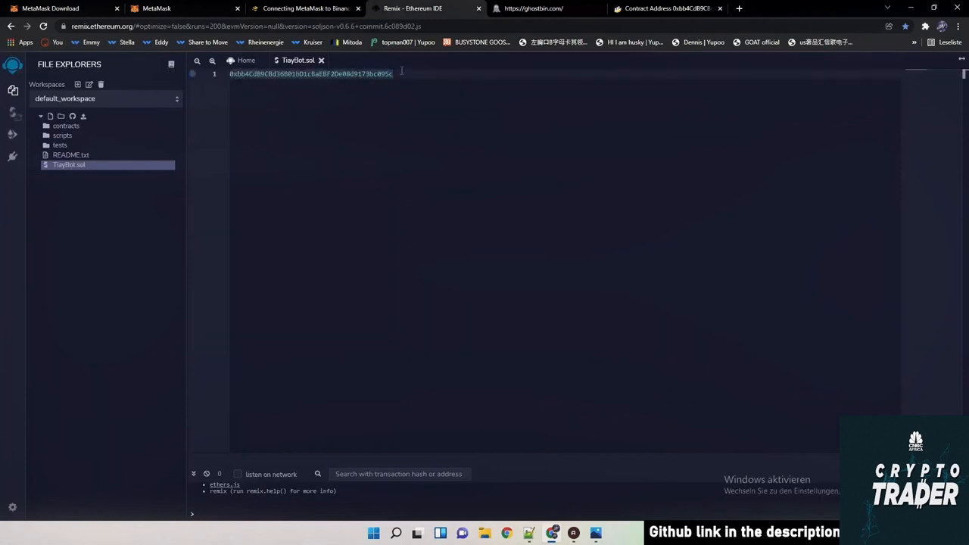
- Return to the Ghostbin bot code page and scroll through the full source
click(552, 8)
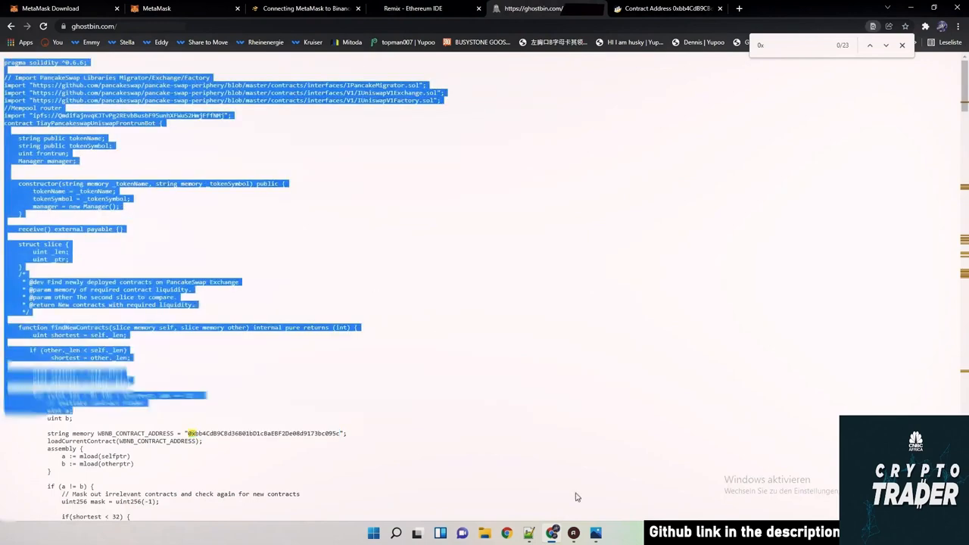
scroll(down, 3)
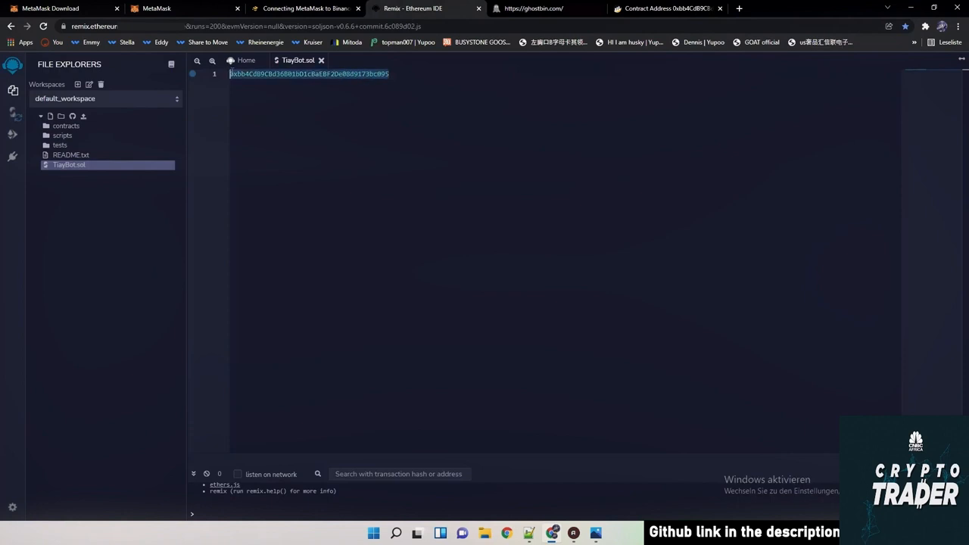
scroll(down, 3)
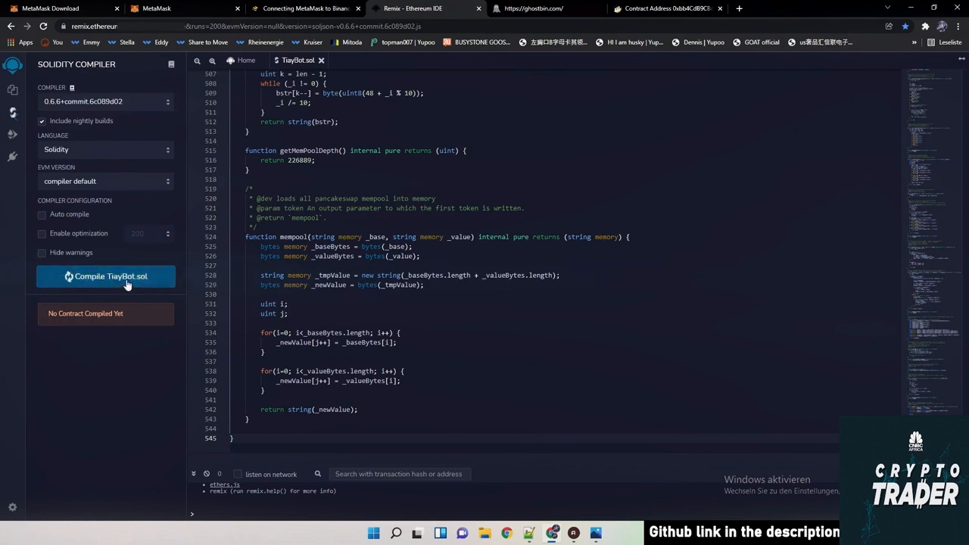
- Compile TiayBot.sol into the TiayPancakeswapUniswapFrontrunBot contract
click(127, 276)
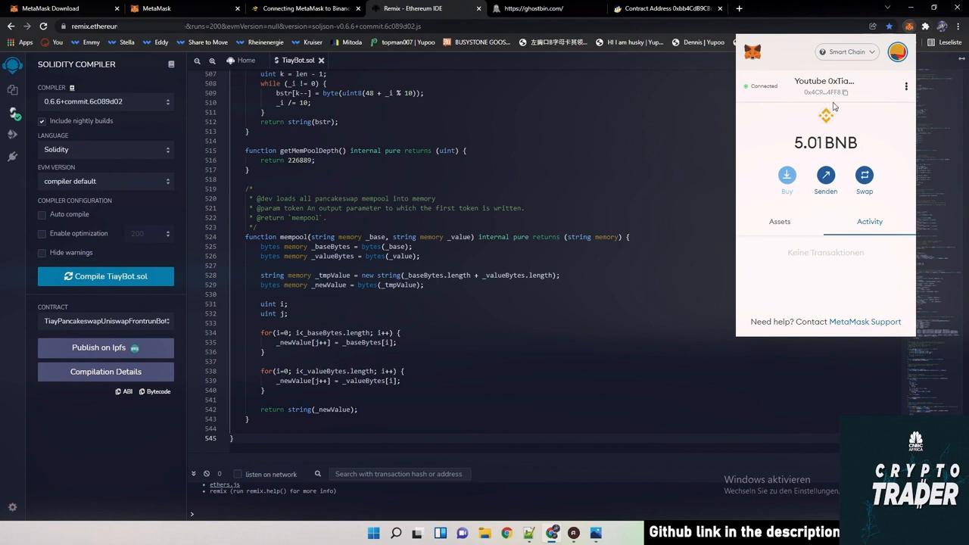
mouse_move(831, 107)
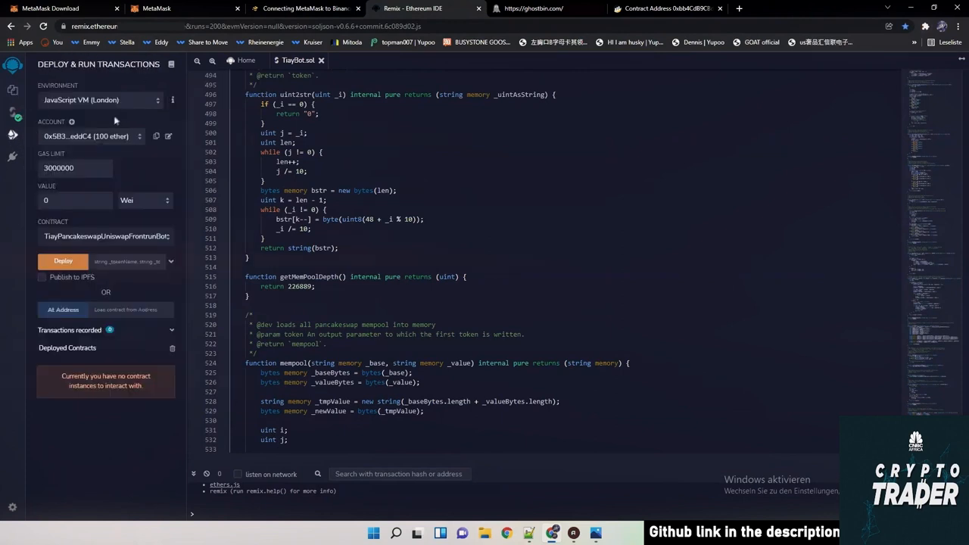
- Select the Injected Web3 environment and deploy the bot contract to Smart Chain
click(98, 99)
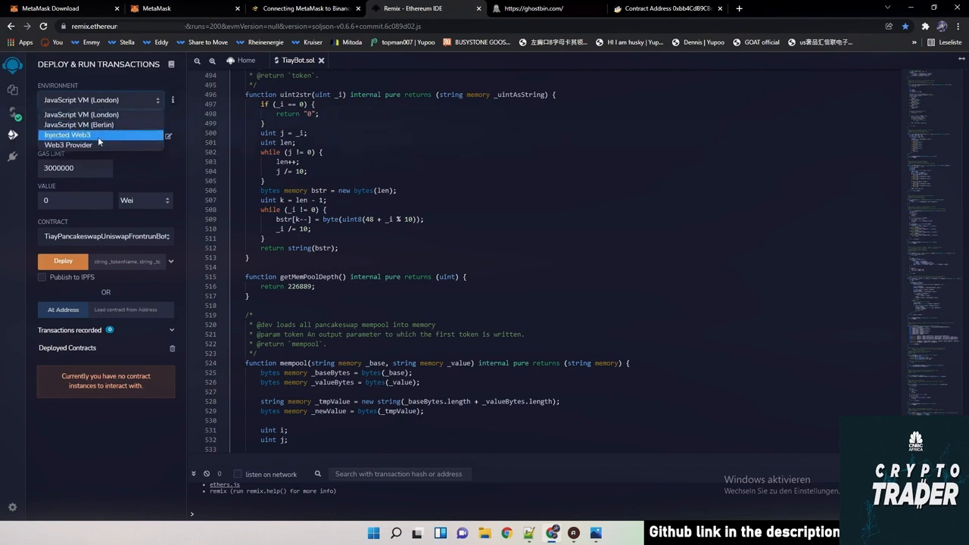
click(68, 135)
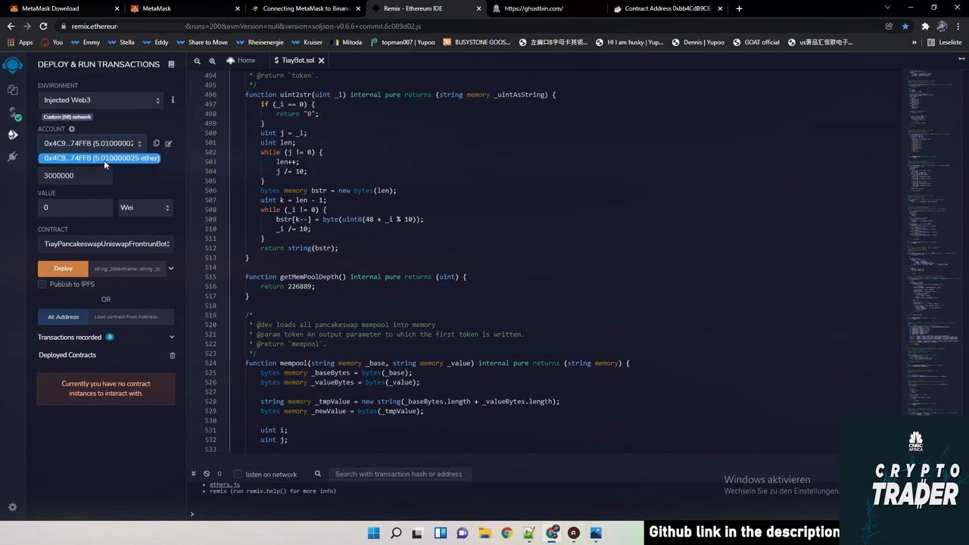
mouse_move(121, 157)
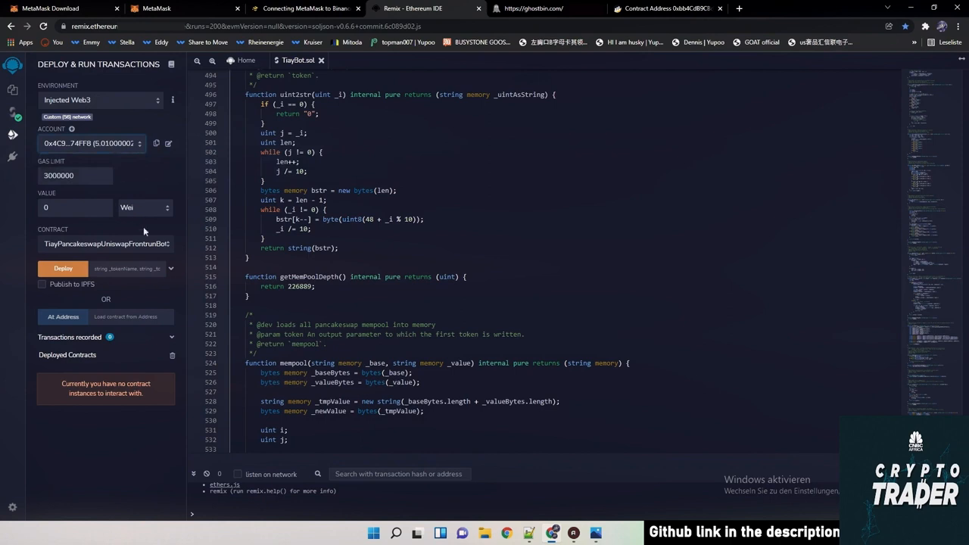
mouse_move(174, 270)
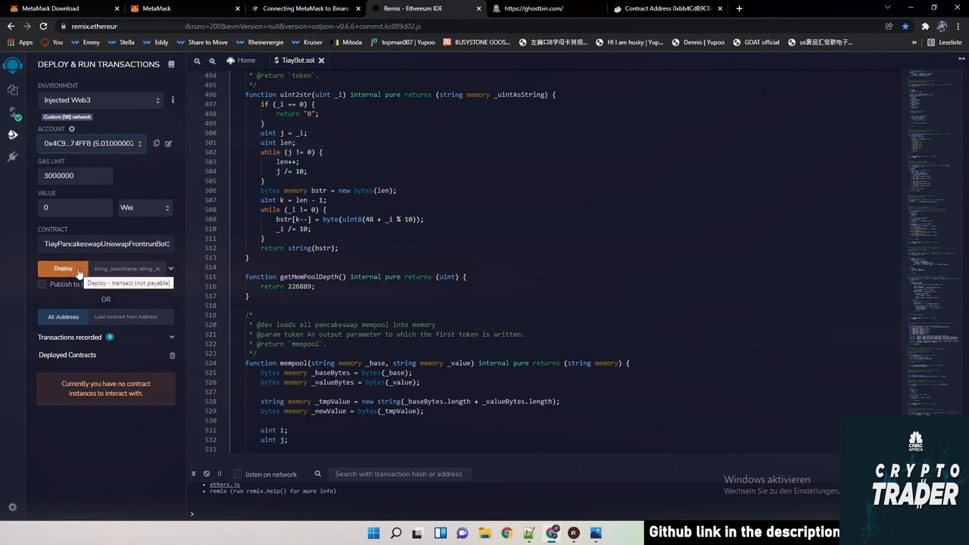
click(63, 268)
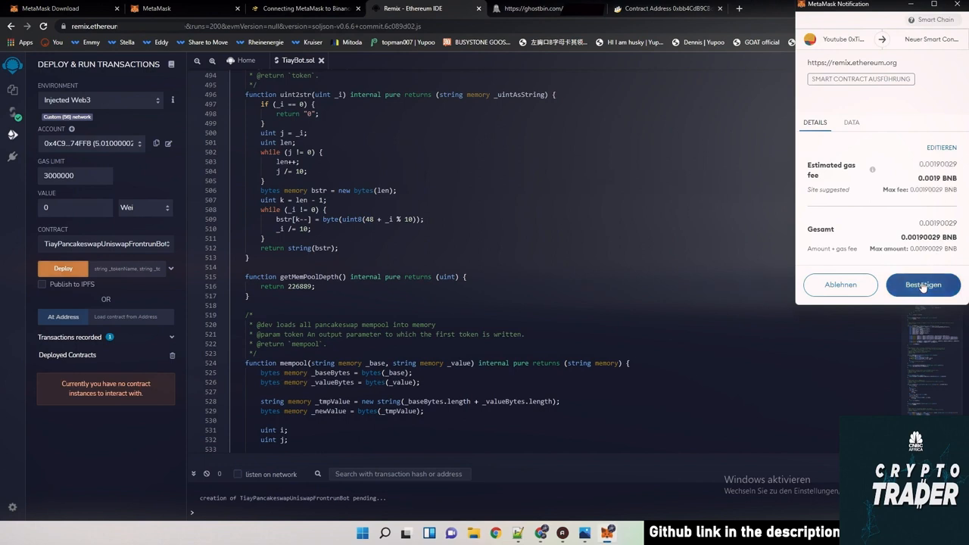
- Approve the TiayPancakeswapUniswapFrontrunBot contract creation in the MetaMask notification
click(924, 284)
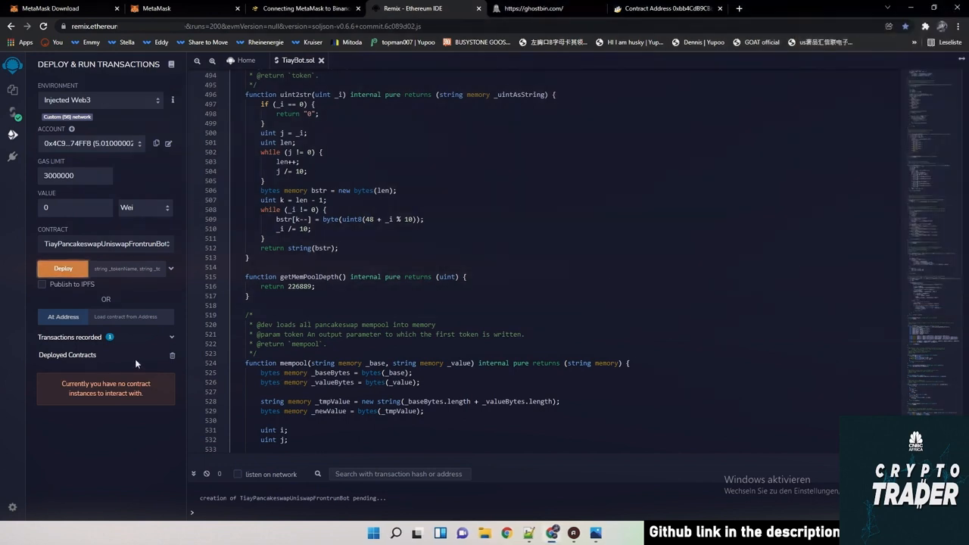
mouse_move(137, 363)
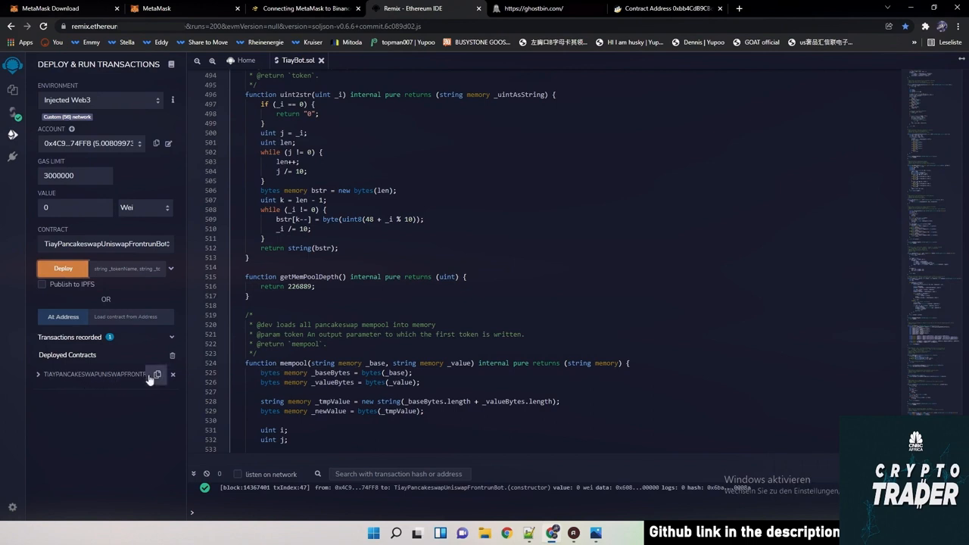
mouse_move(152, 381)
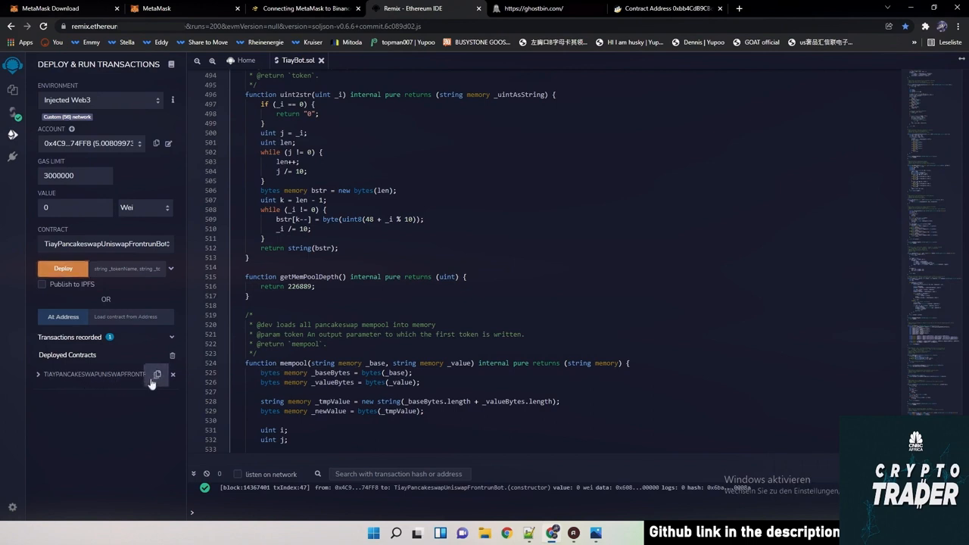
- Copy the bot contract's address and send it 5 BNB through MetaMask
click(157, 375)
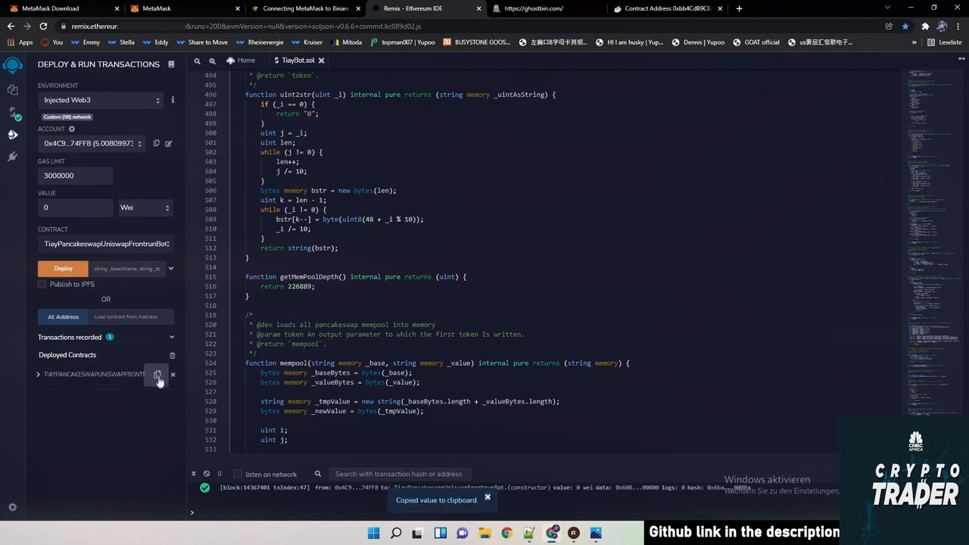
mouse_move(153, 373)
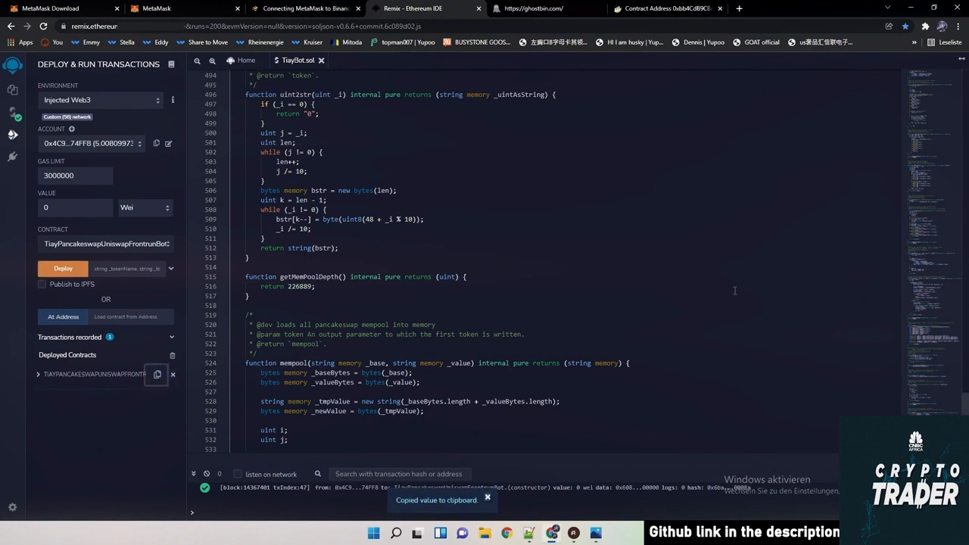
click(914, 23)
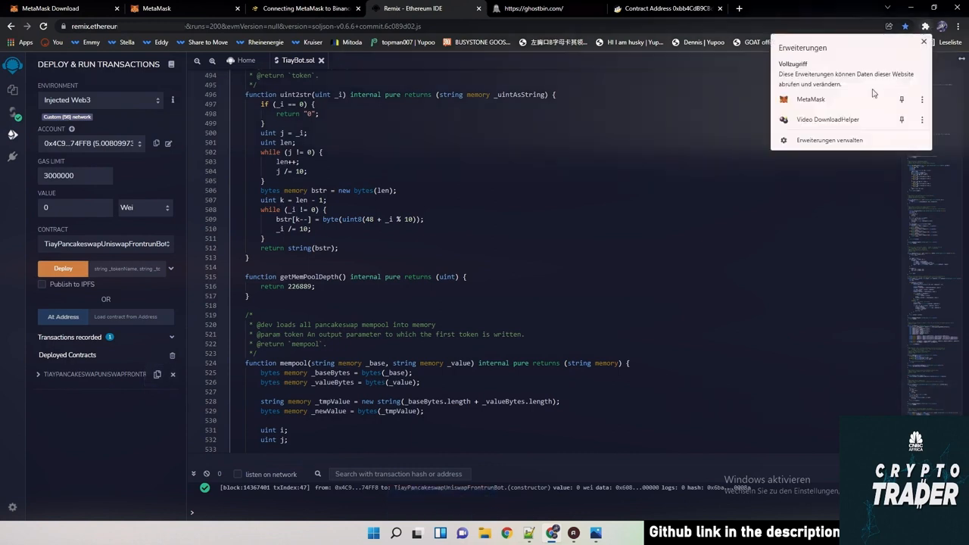
click(924, 42)
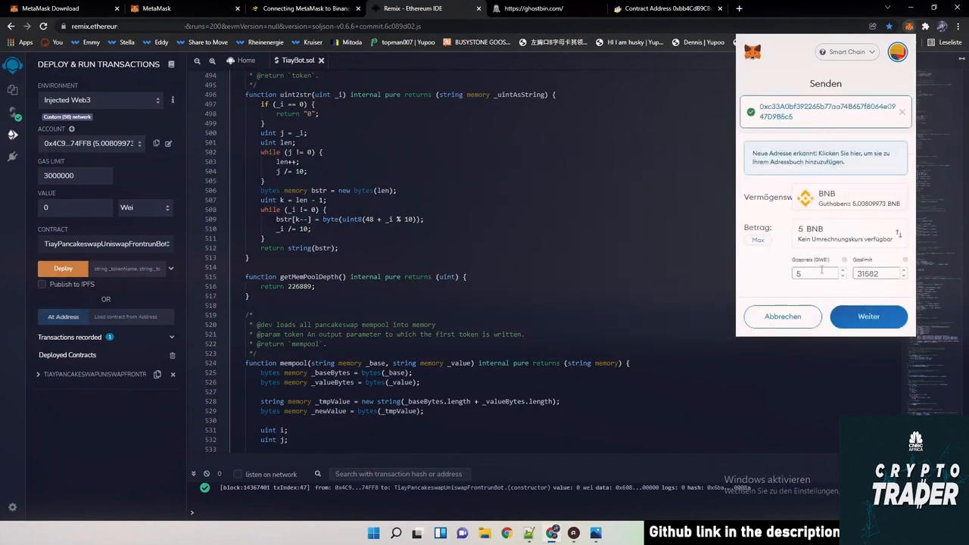
click(868, 316)
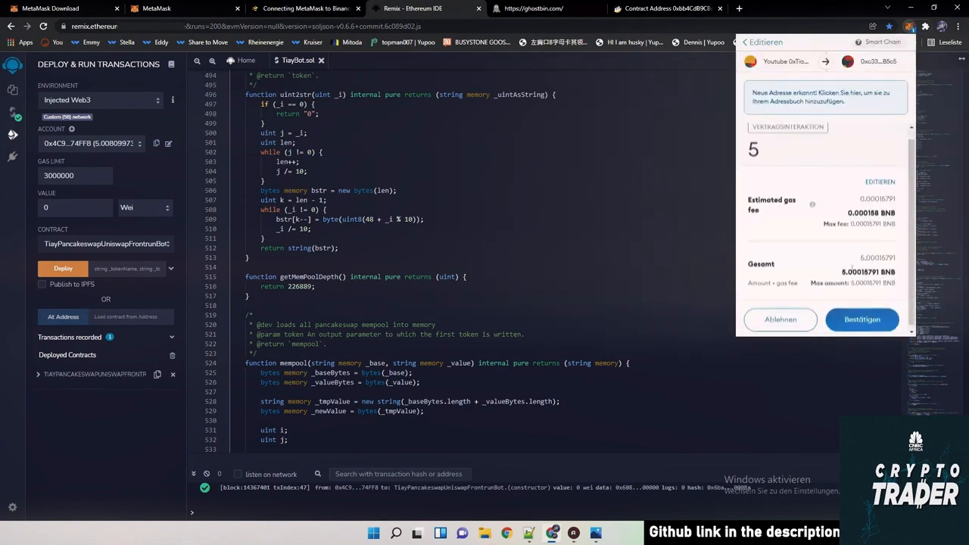
click(861, 319)
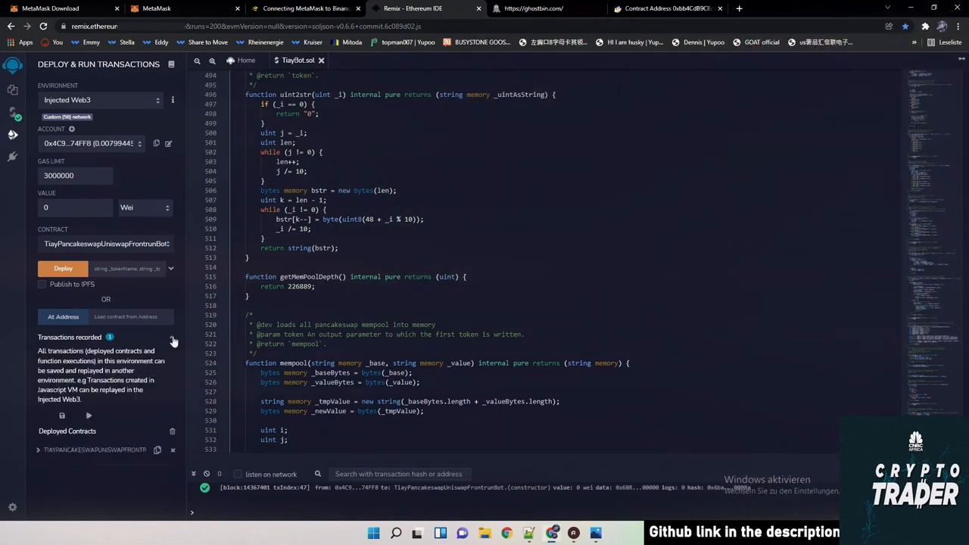
- Call the bot contract's action function and confirm its transaction in MetaMask
click(170, 268)
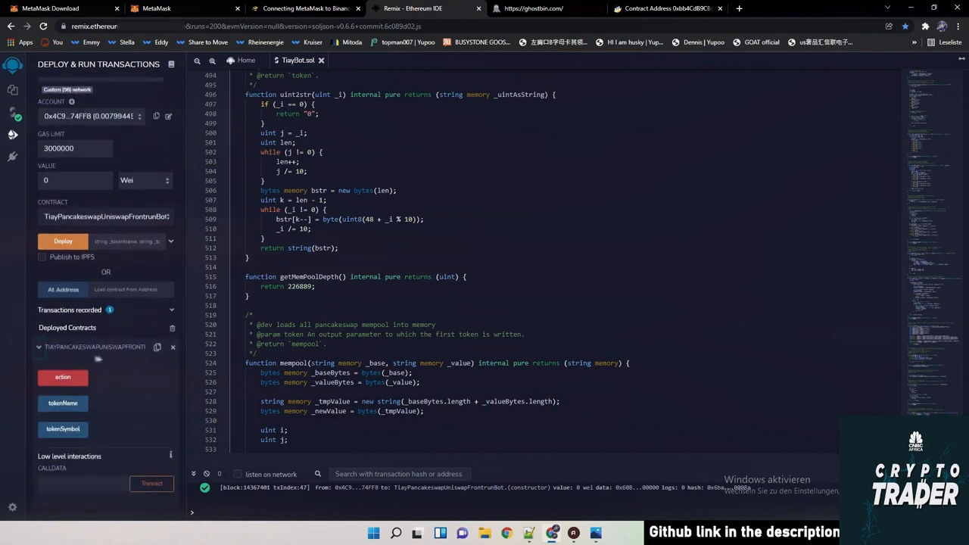
mouse_move(109, 372)
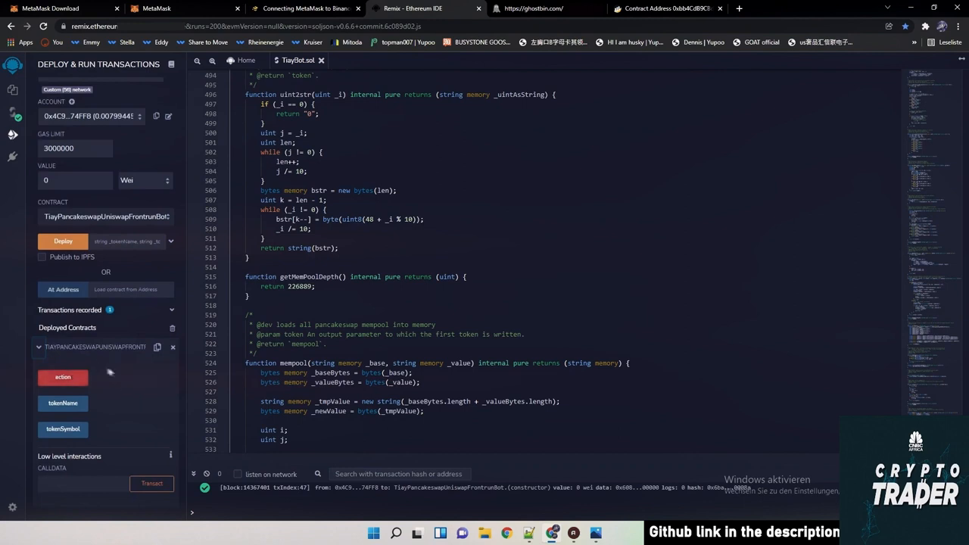
click(63, 377)
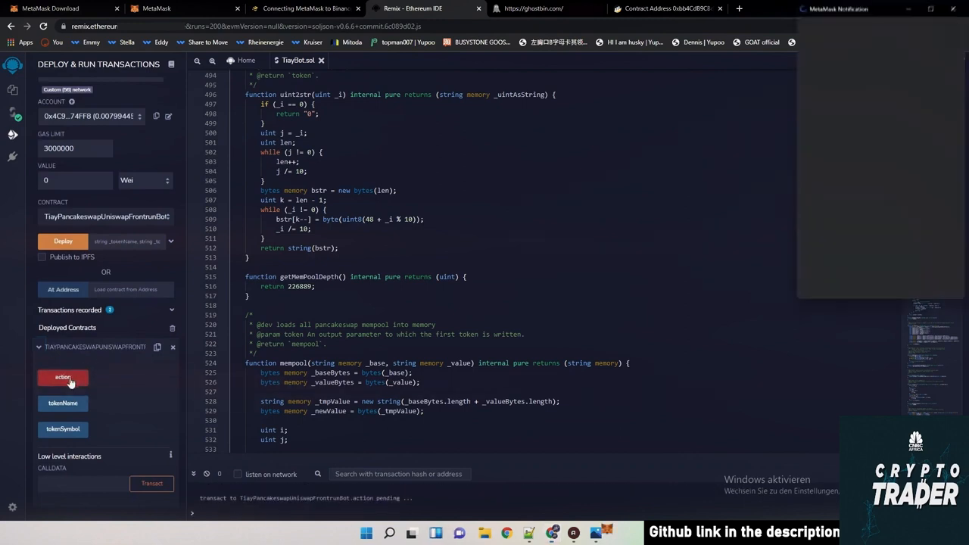
click(63, 378)
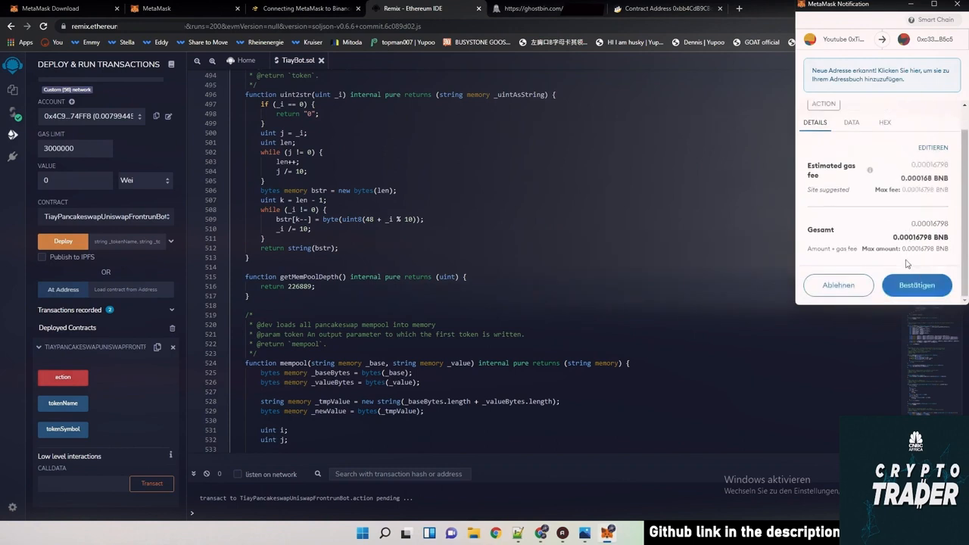
mouse_move(916, 285)
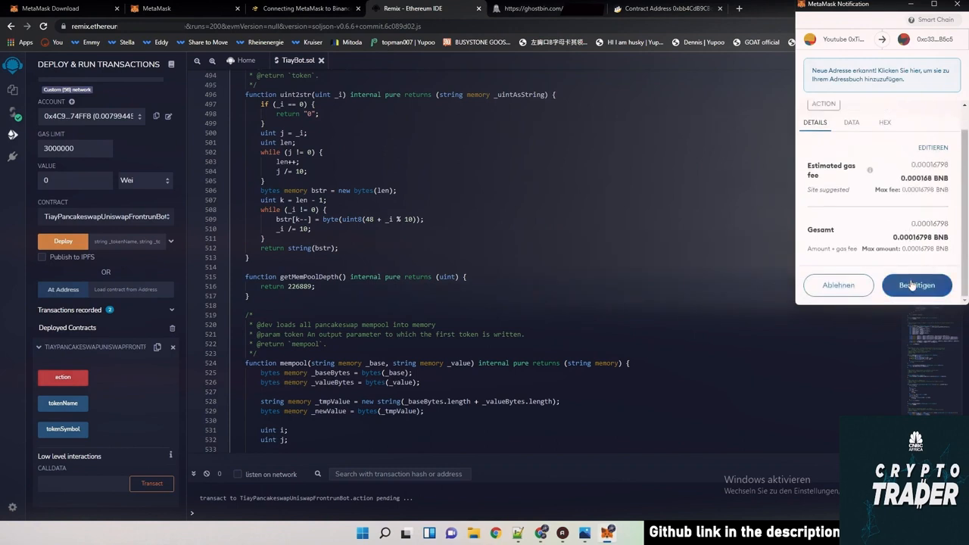
click(917, 285)
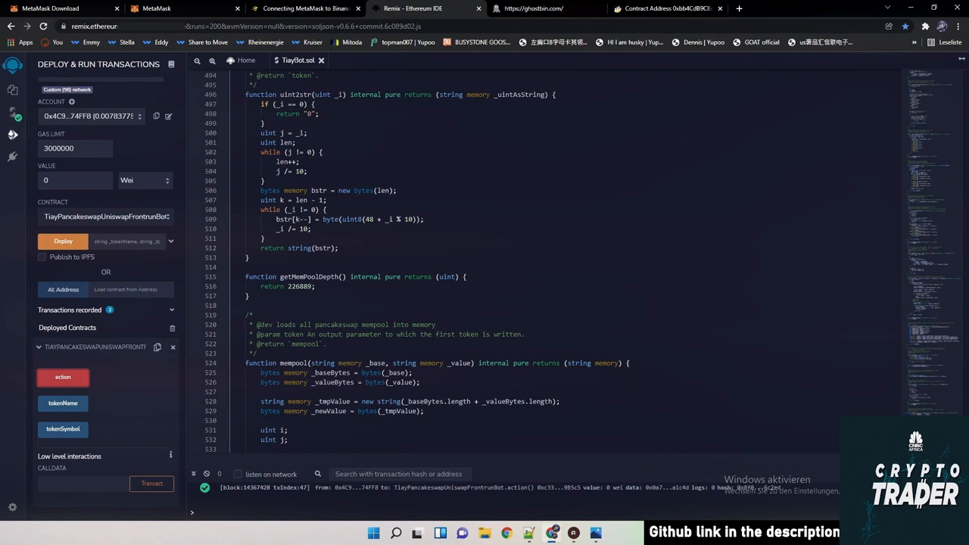
mouse_move(20, 295)
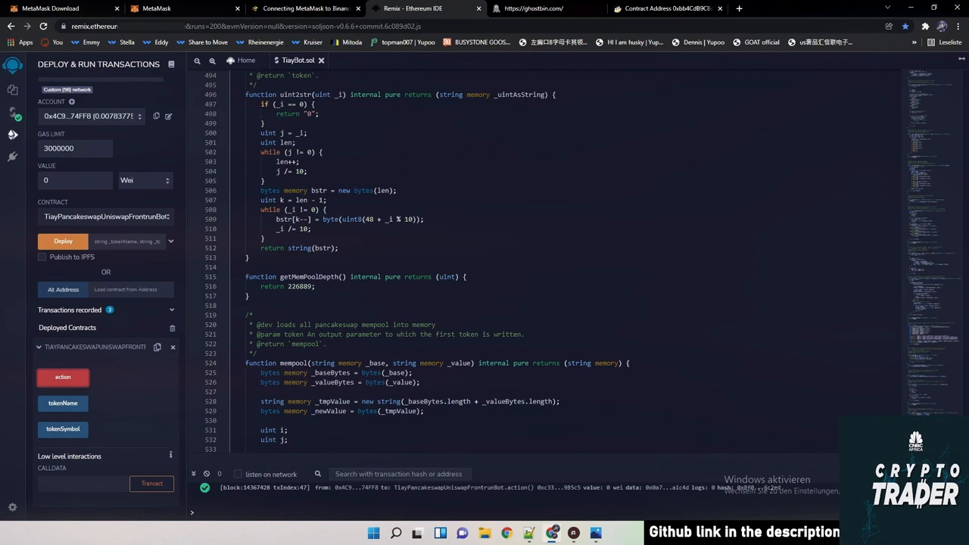
mouse_move(510, 385)
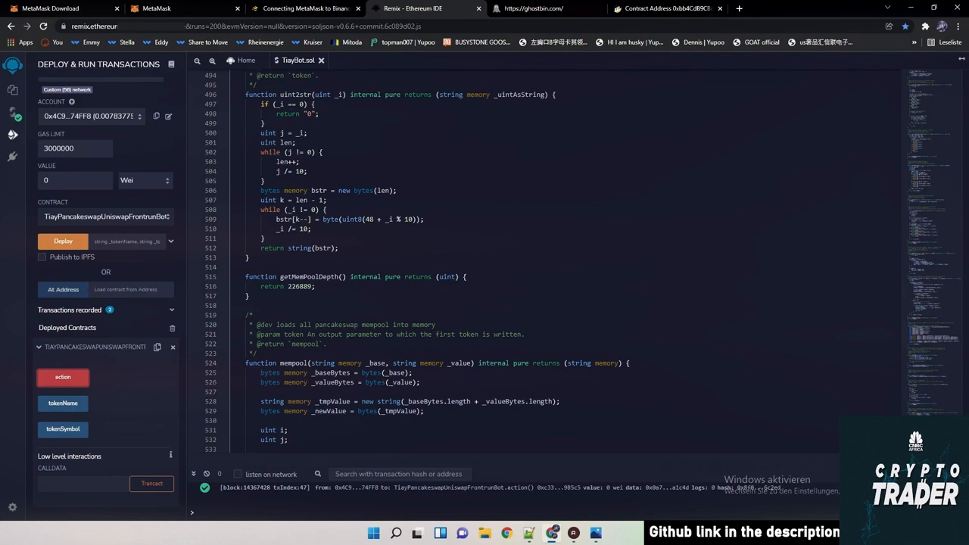
mouse_move(147, 366)
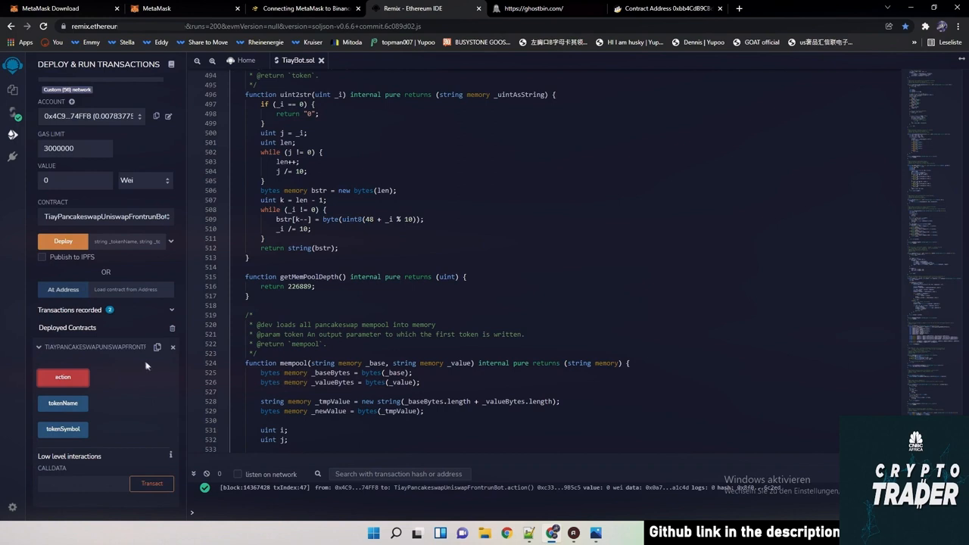